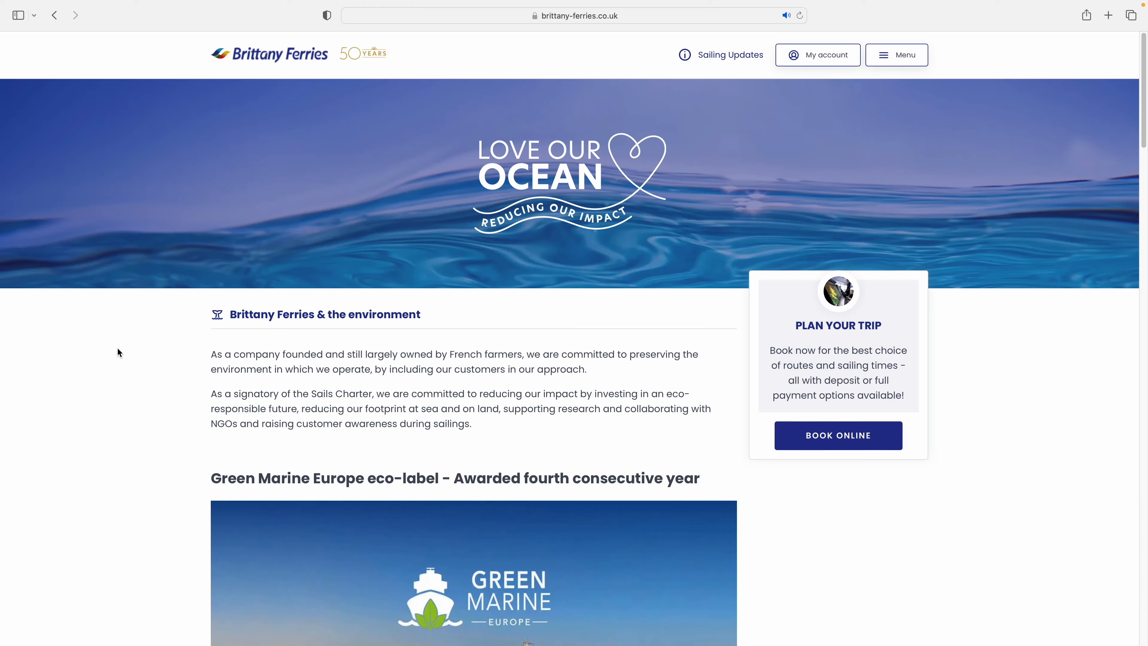
Review the petrol and EV car emission factors, energy use and CO2 per km formulas
{"action": "scroll", "scroll_direction": "down", "scroll_amount": 3}
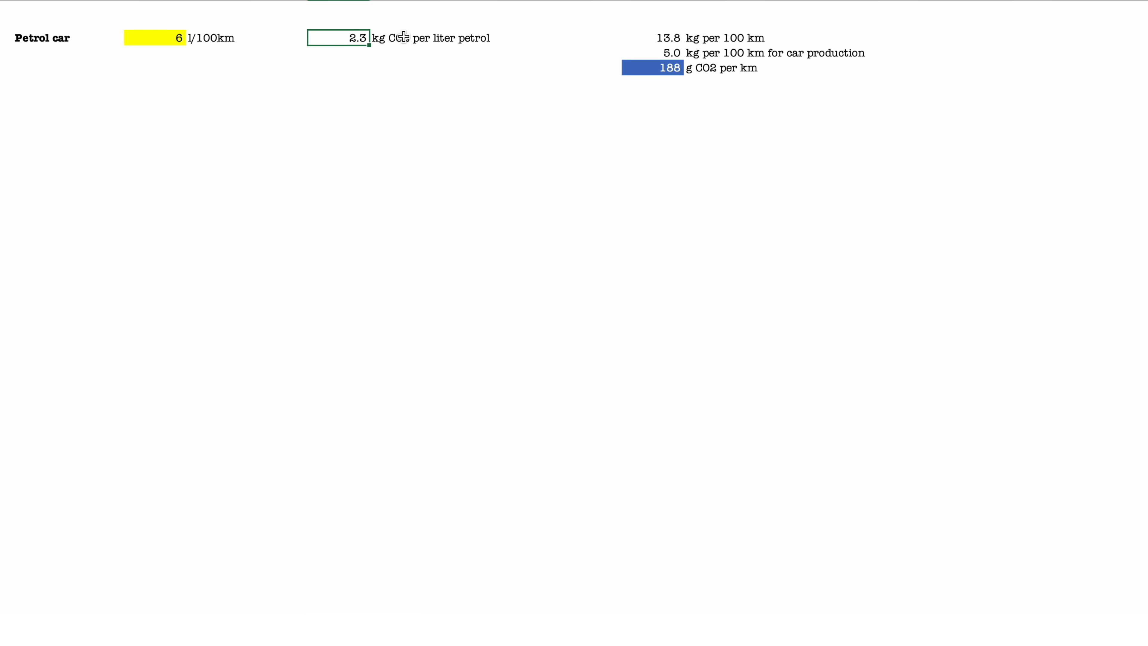
{"action": "left_click", "coordinate": [651, 37]}
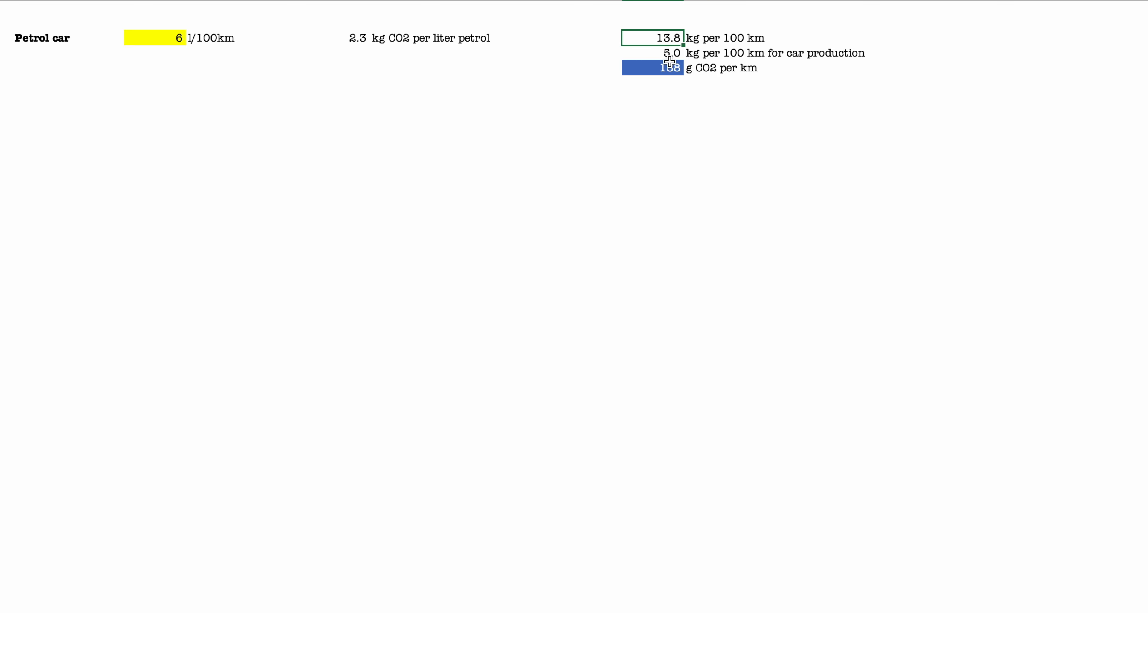
{"action": "left_click", "coordinate": [650, 52]}
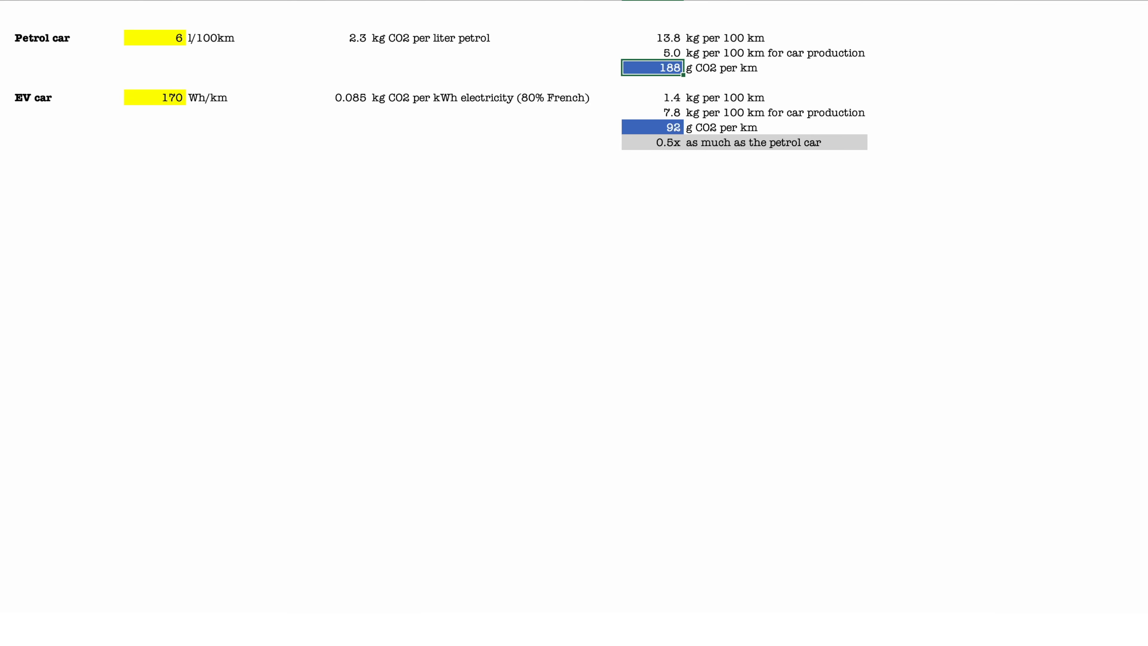
{"action": "left_click", "coordinate": [151, 98]}
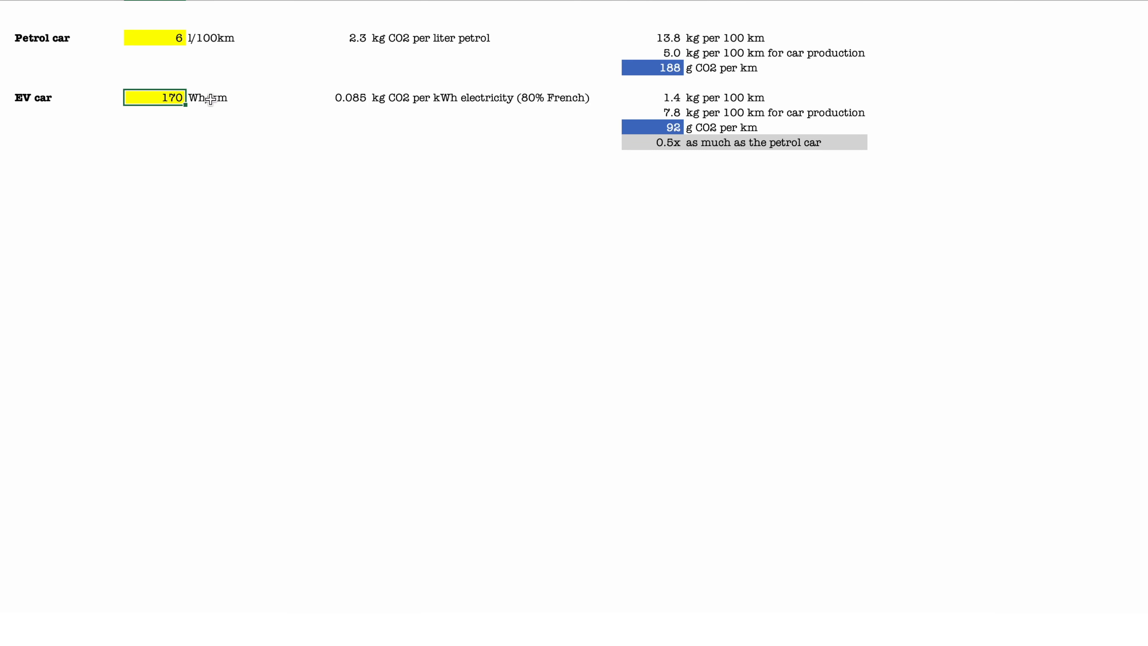
{"action": "left_click", "coordinate": [339, 97]}
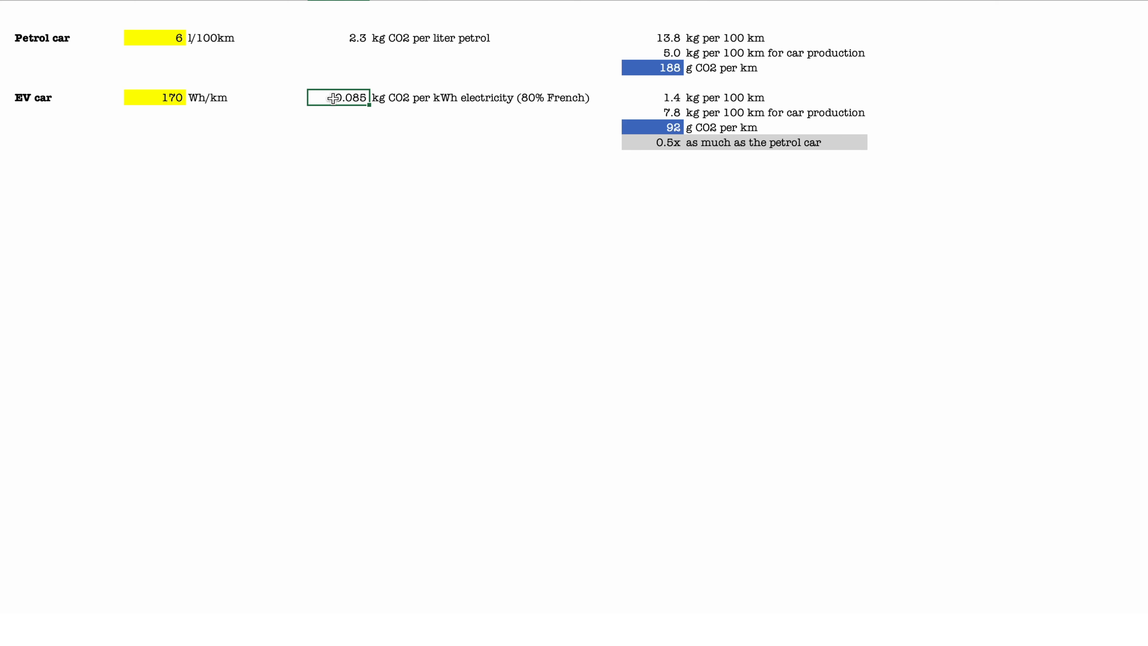
{"action": "mouse_move", "coordinate": [714, 114]}
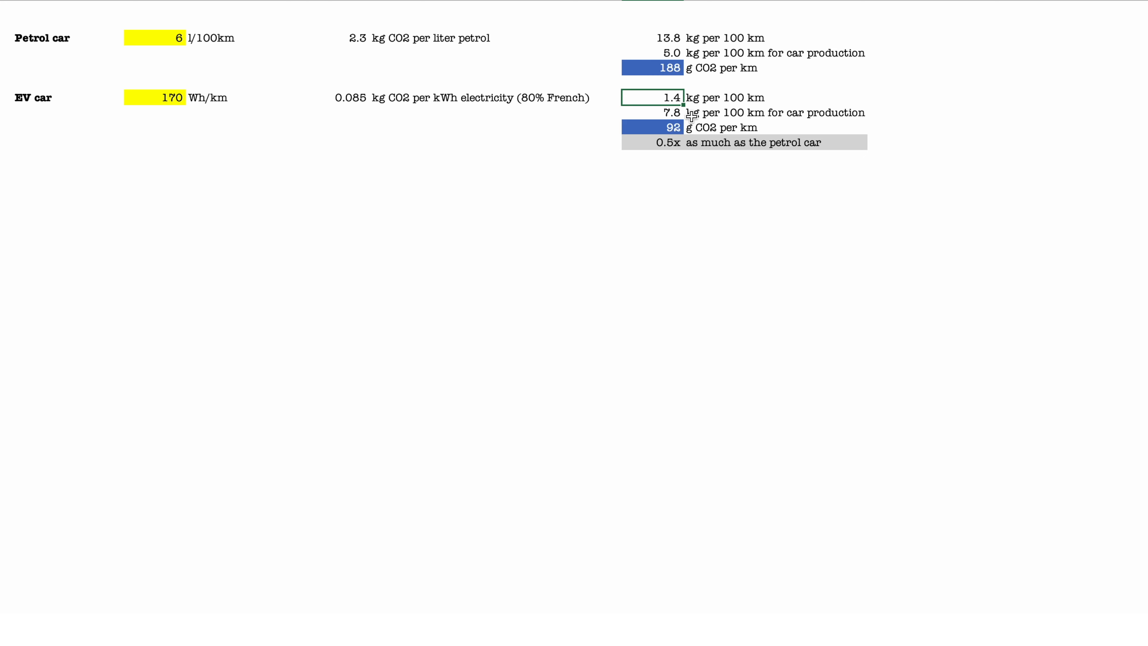
{"action": "left_click", "coordinate": [650, 112]}
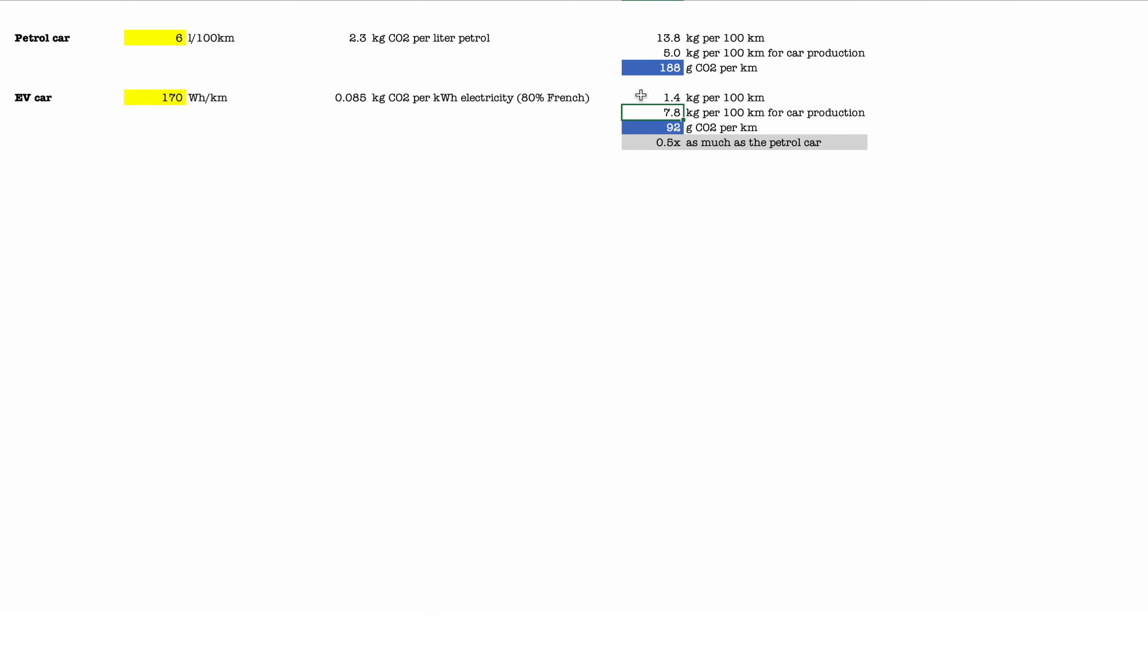
{"action": "mouse_move", "coordinate": [654, 99]}
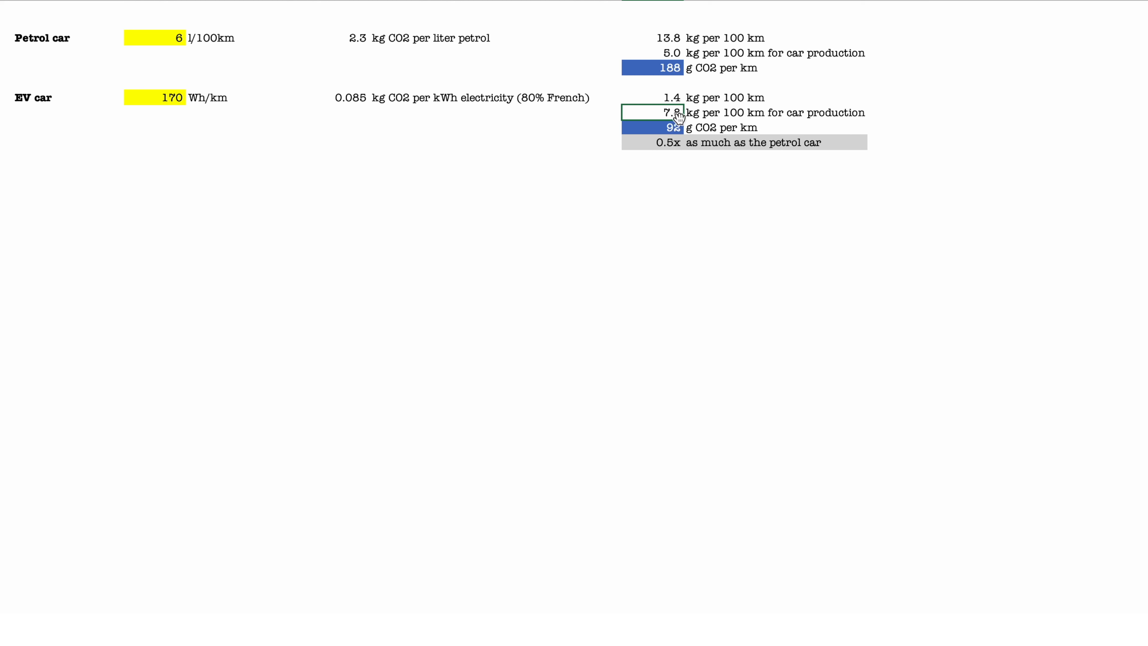
{"action": "mouse_move", "coordinate": [708, 112]}
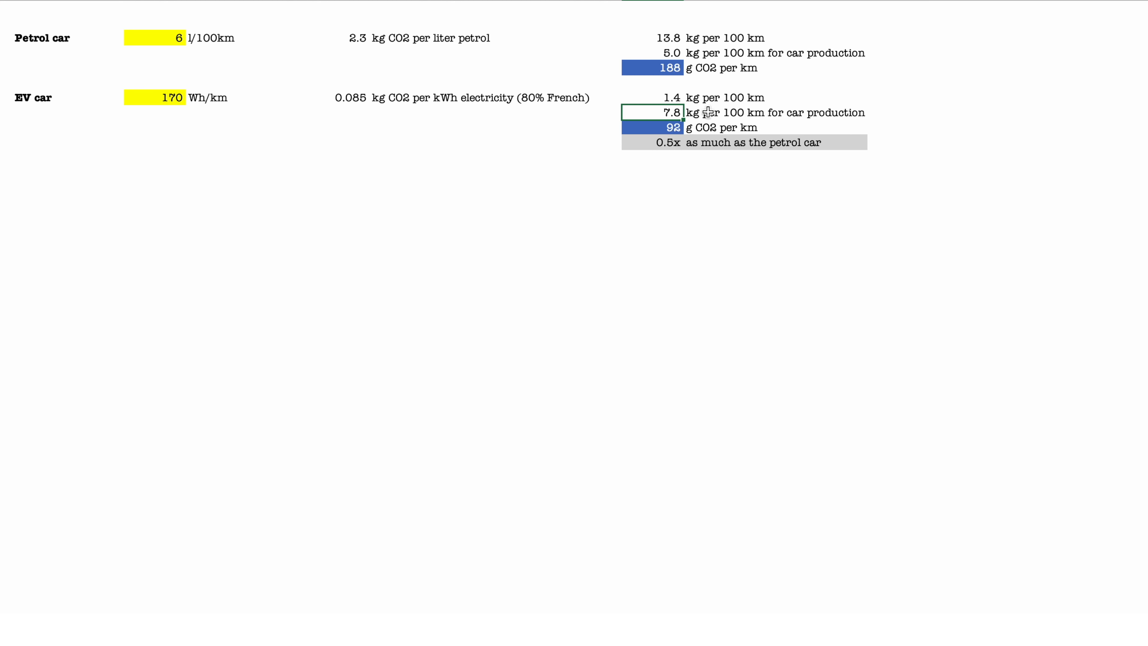
{"action": "mouse_move", "coordinate": [749, 110]}
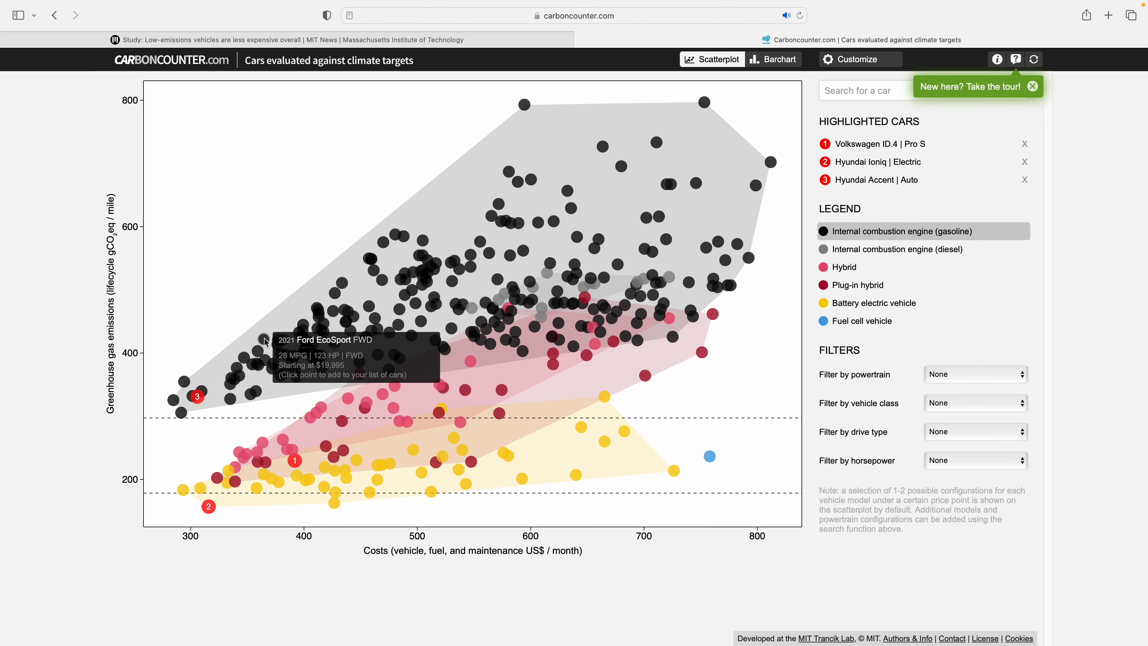
Enter the Car Ferry block with DEFRA 0.1295 and 0.1856 kg/km giving 130 and 186 g CO2/km
{"action": "left_click", "coordinate": [265, 360]}
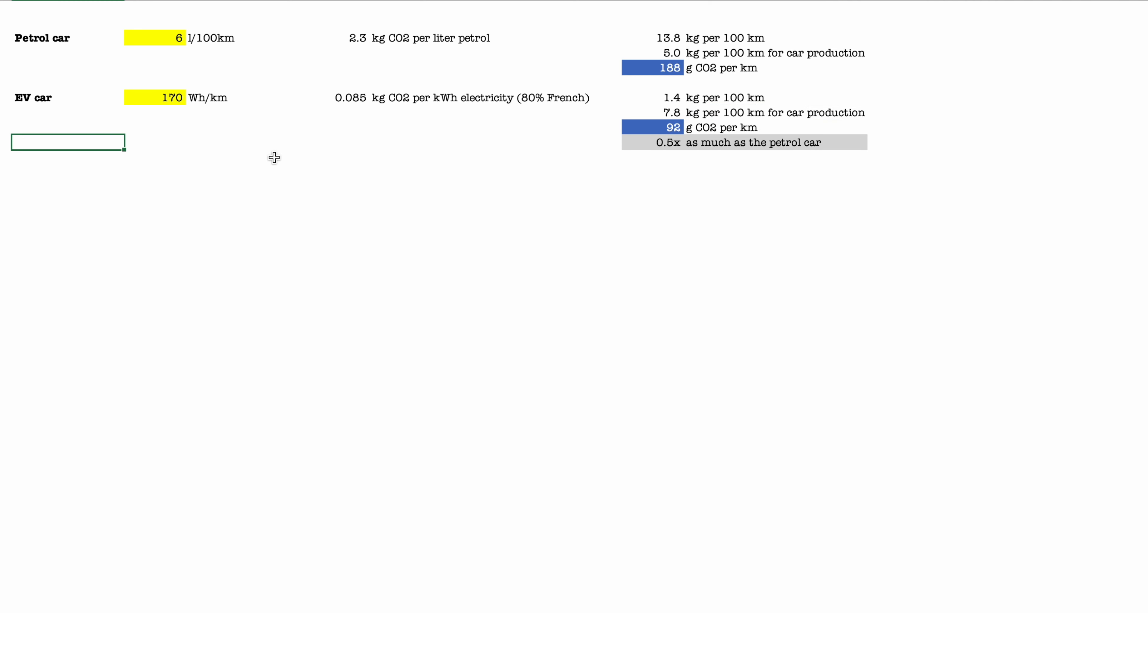
{"action": "mouse_move", "coordinate": [299, 162]}
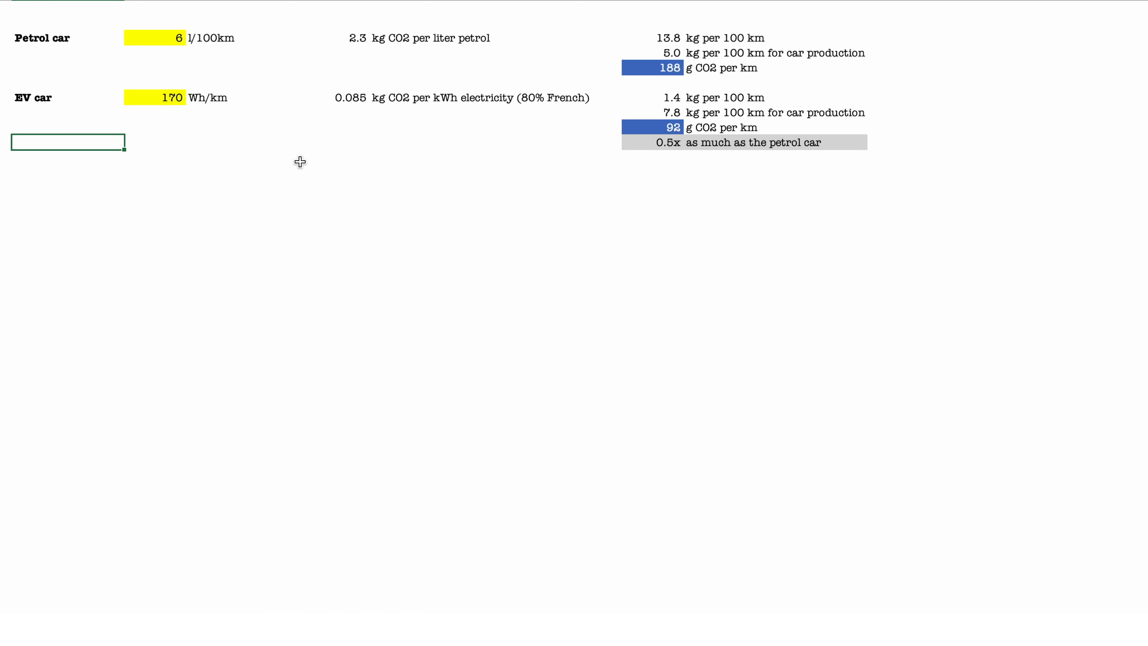
{"action": "mouse_move", "coordinate": [303, 157]}
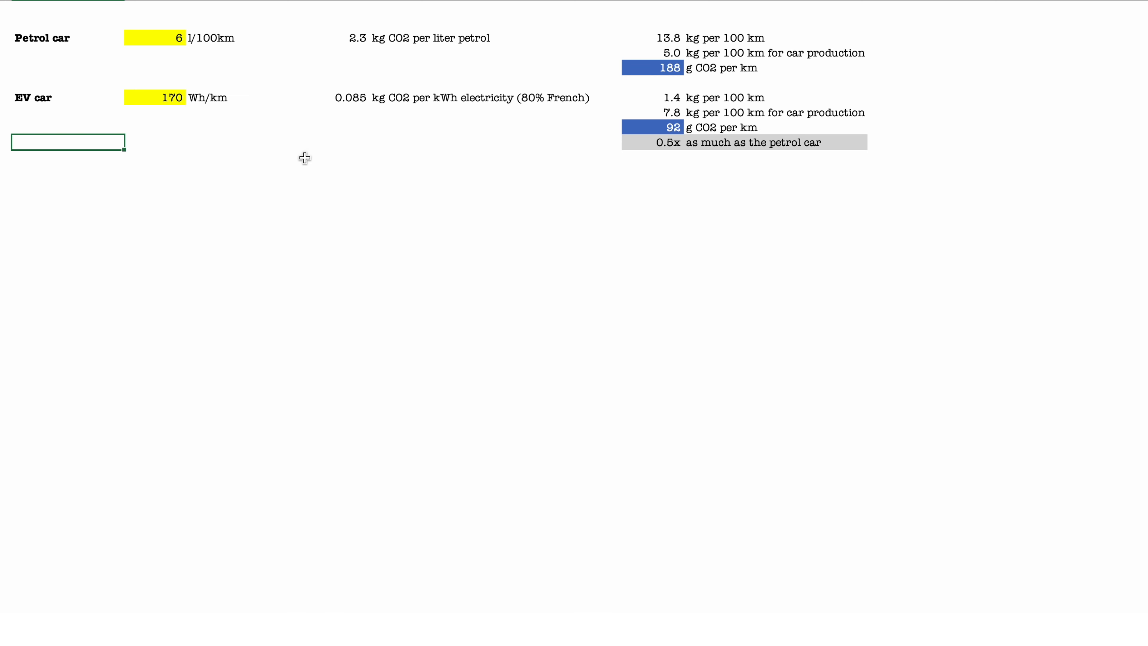
{"action": "mouse_move", "coordinate": [305, 158]}
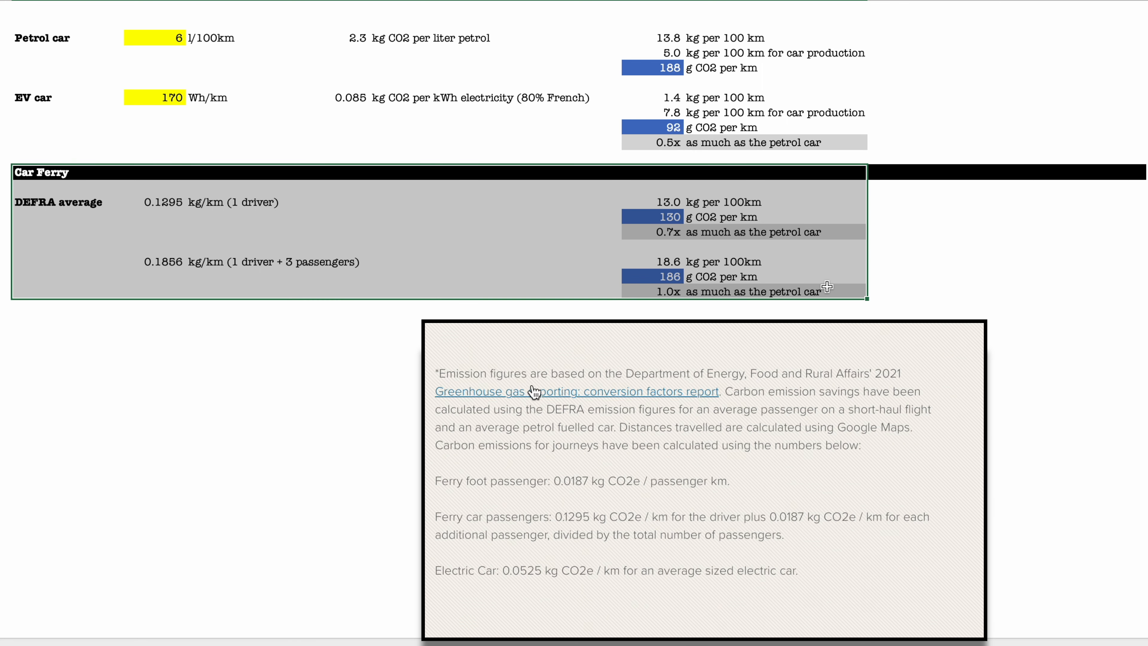
{"action": "mouse_move", "coordinate": [850, 404]}
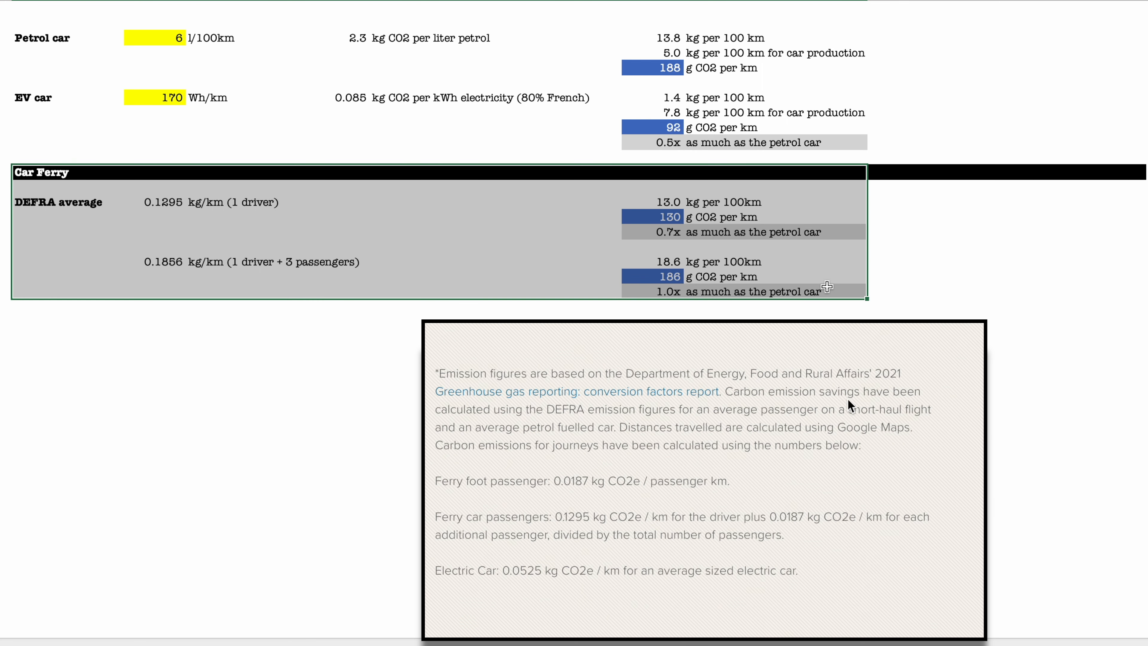
{"action": "mouse_move", "coordinate": [770, 469]}
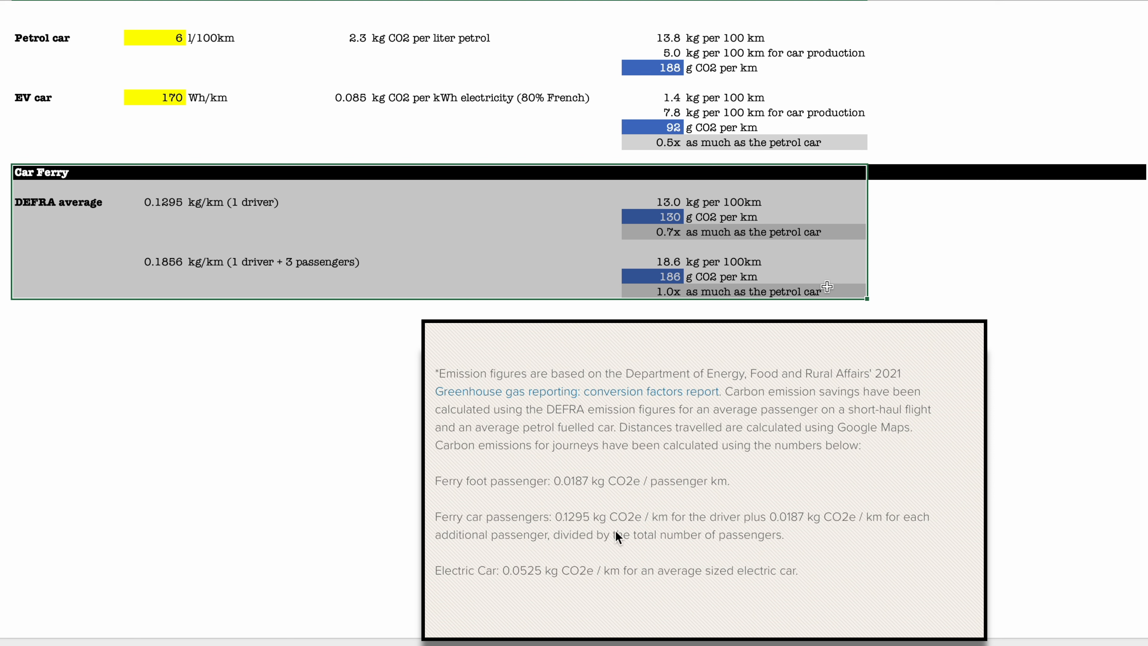
{"action": "mouse_move", "coordinate": [763, 547]}
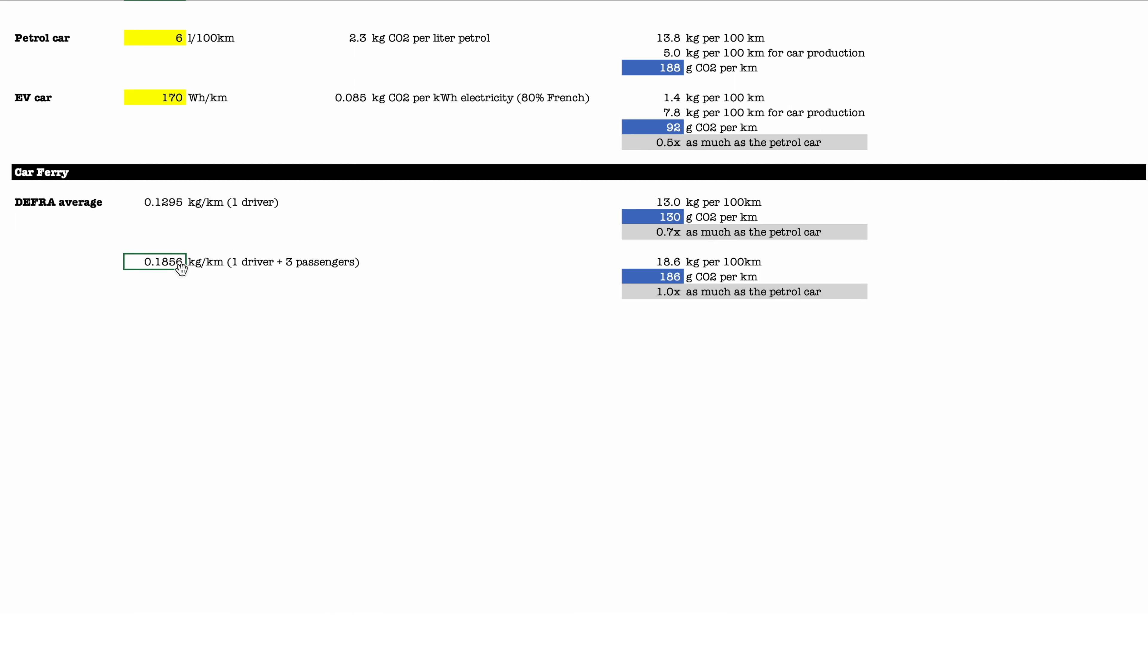
{"action": "mouse_move", "coordinate": [655, 241]}
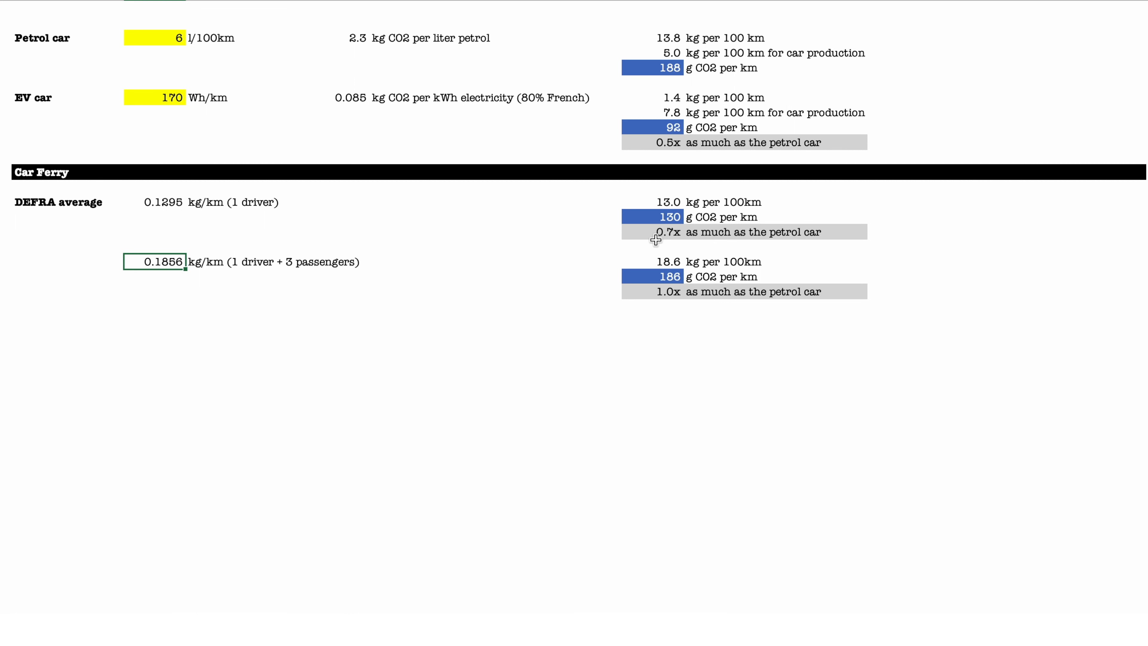
{"action": "mouse_move", "coordinate": [675, 202]}
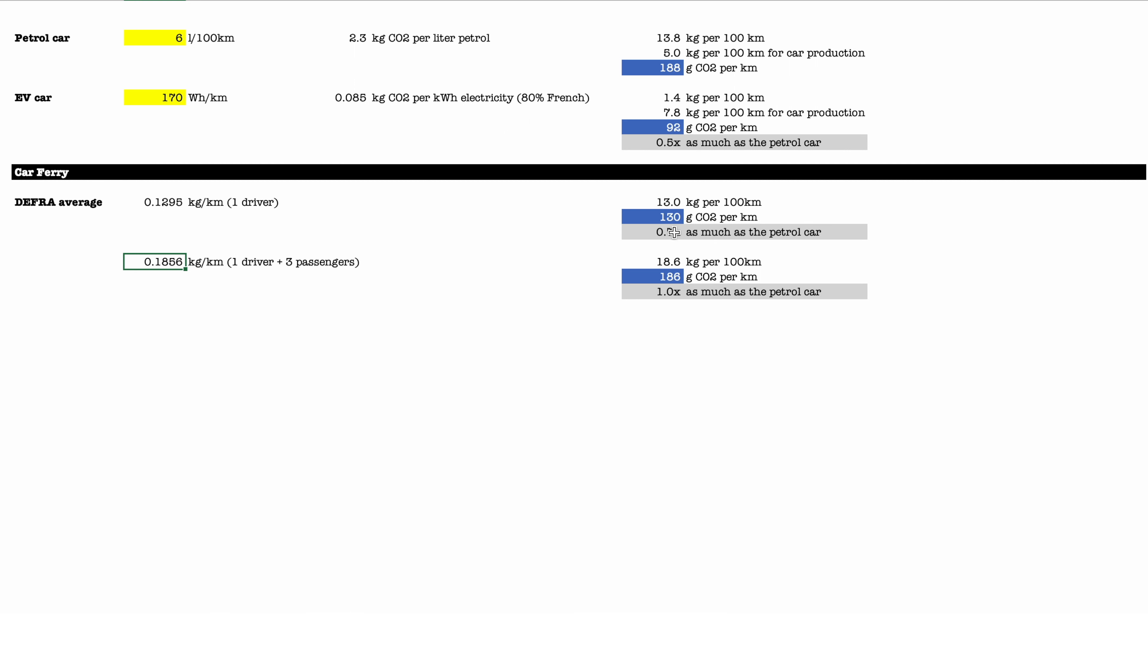
{"action": "left_click", "coordinate": [652, 216]}
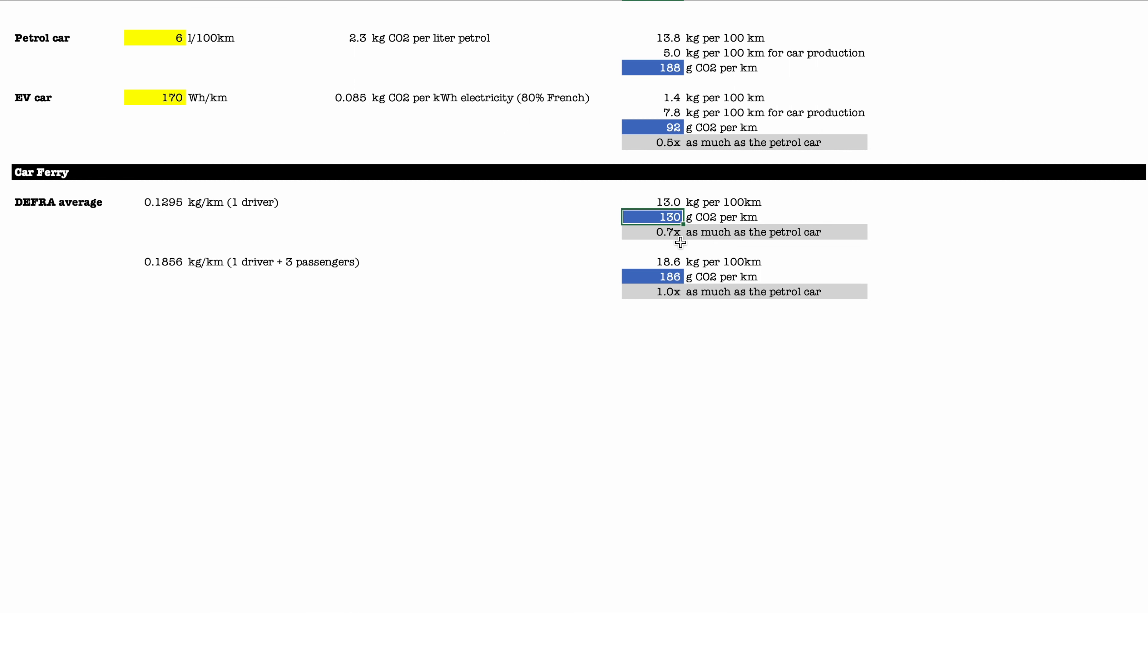
{"action": "mouse_move", "coordinate": [752, 218]}
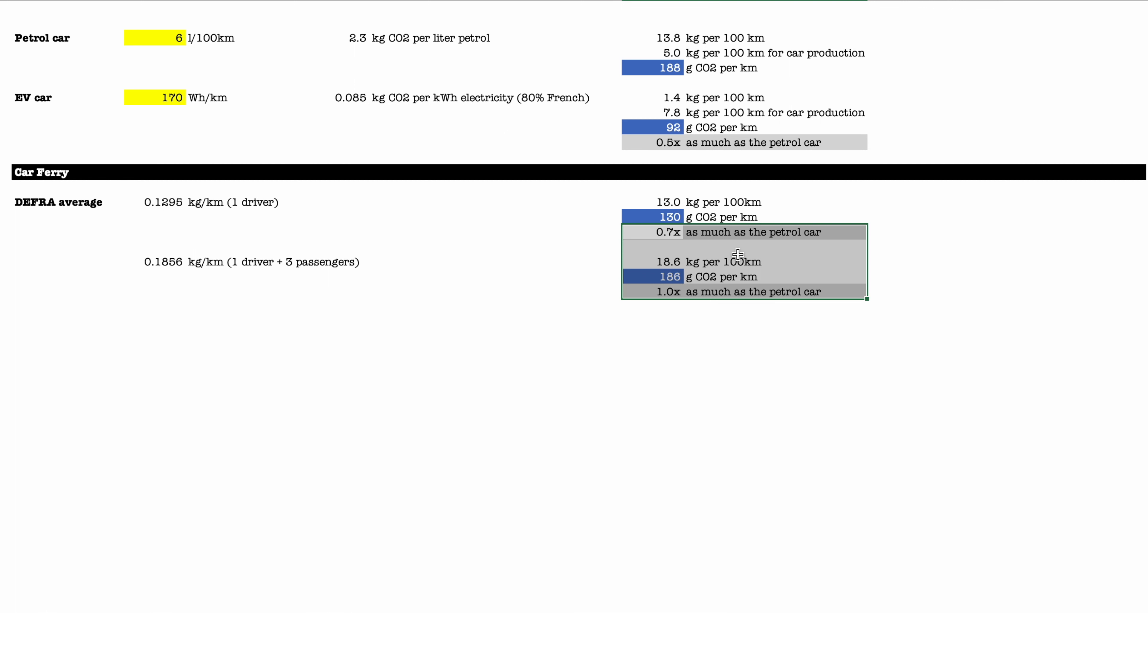
{"action": "mouse_move", "coordinate": [733, 245]}
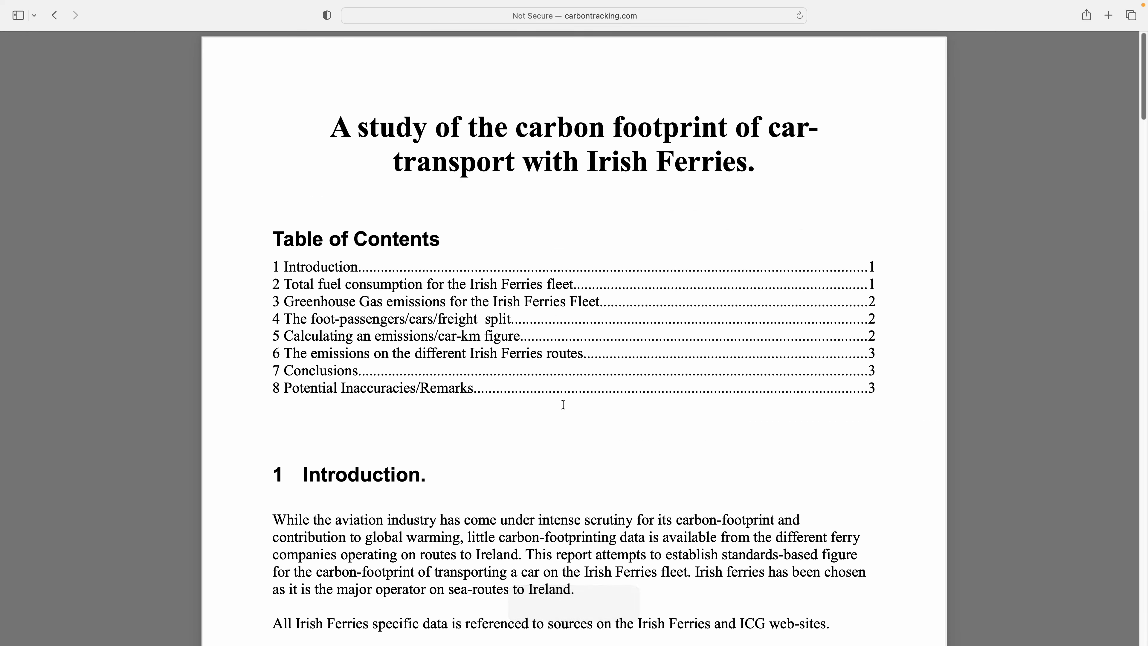
Scroll the Irish Ferries study to section 5 with the ship car-capacity and route table
{"action": "scroll", "scroll_direction": "down", "scroll_amount": 3}
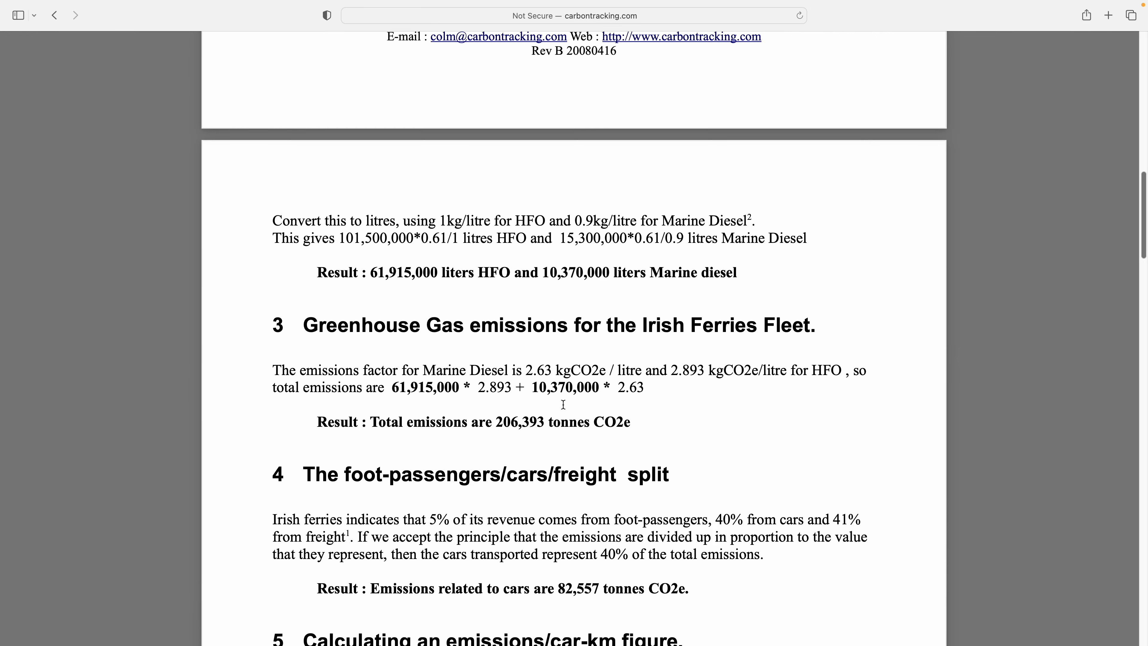
{"action": "scroll", "scroll_direction": "down", "scroll_amount": 3}
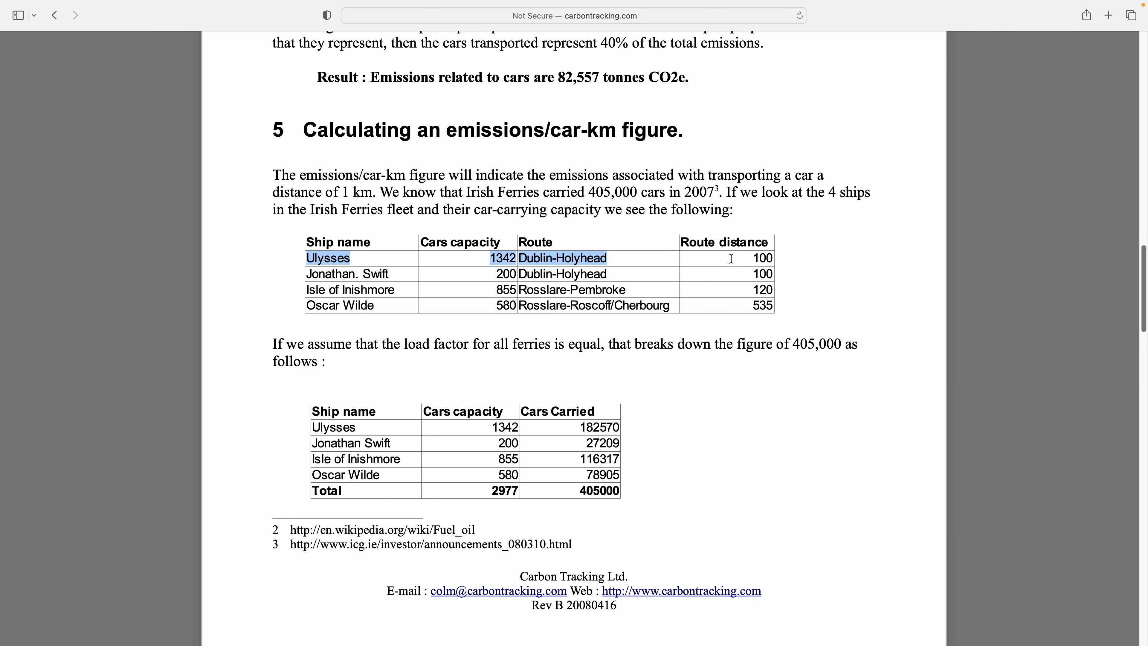
{"action": "scroll", "scroll_direction": "down", "scroll_amount": 3}
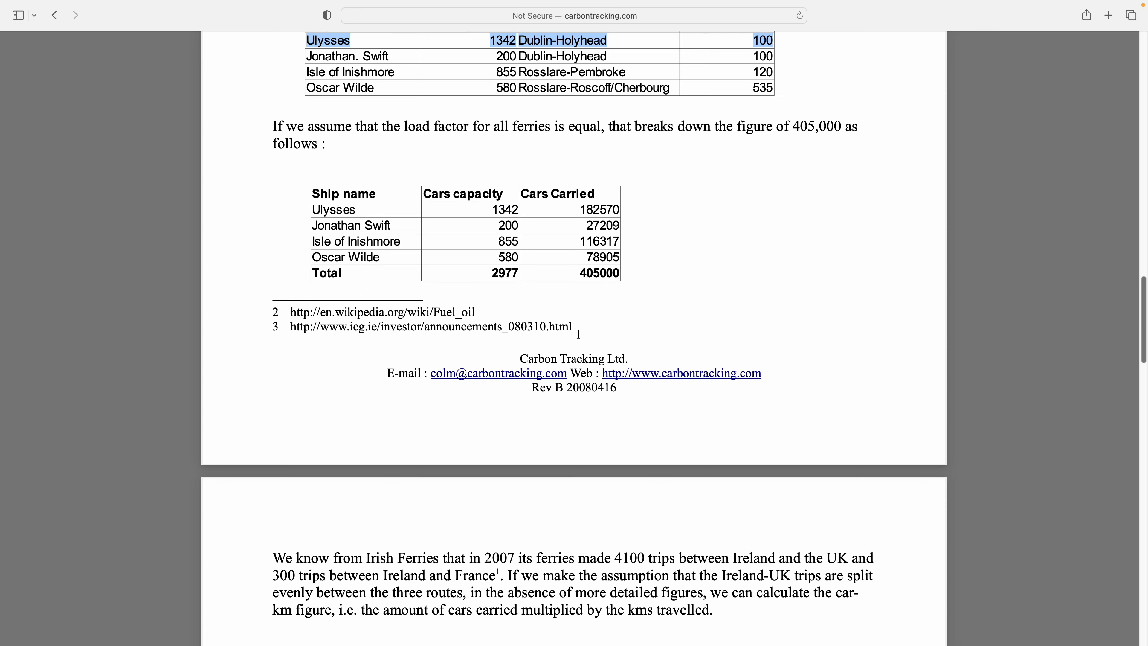
{"action": "scroll", "scroll_direction": "down", "scroll_amount": 3}
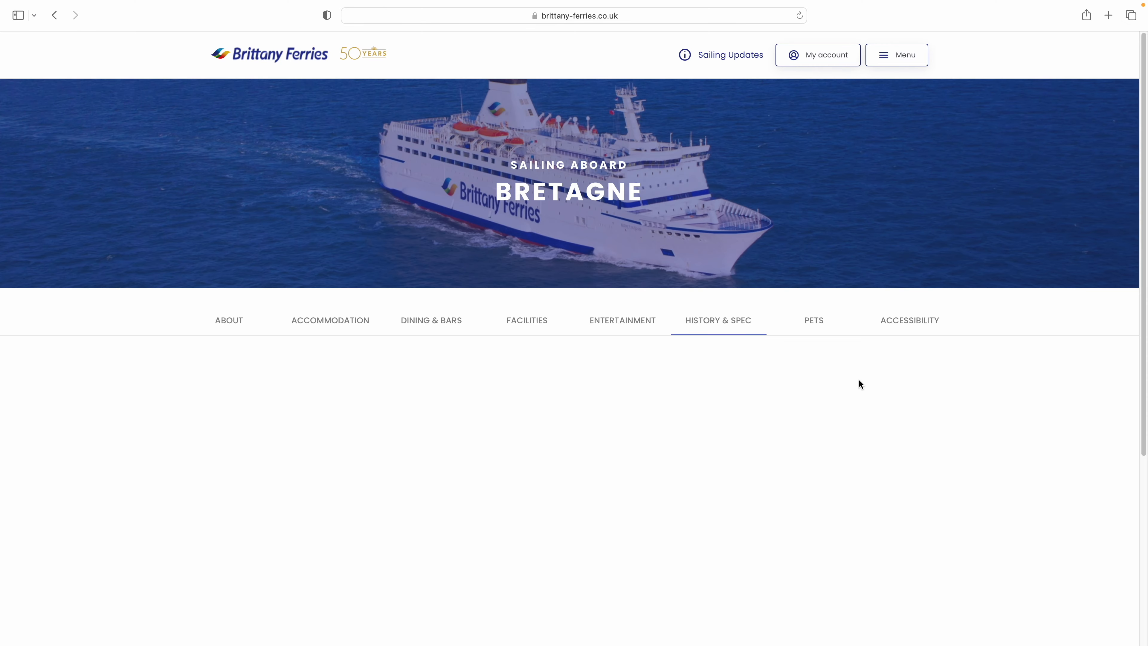
View the Bretagne spec table with its 580 car capacity and garage capacity
{"action": "scroll", "scroll_direction": "down", "scroll_amount": 3}
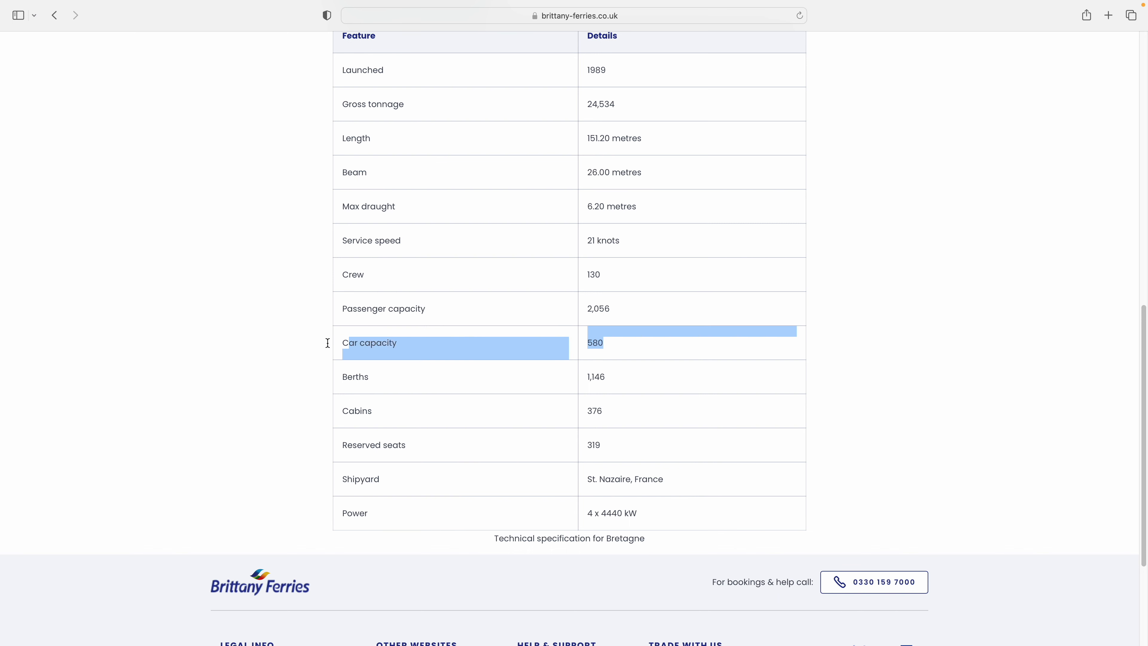
{"action": "left_click", "coordinate": [837, 374]}
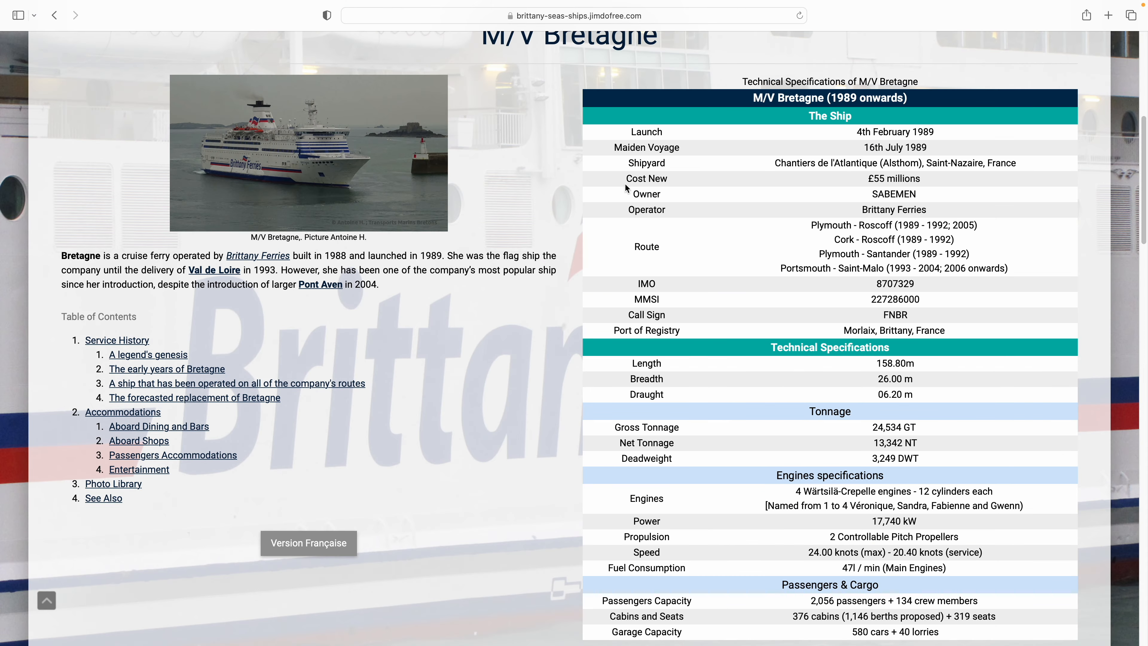
{"action": "scroll", "scroll_direction": "down", "scroll_amount": 3}
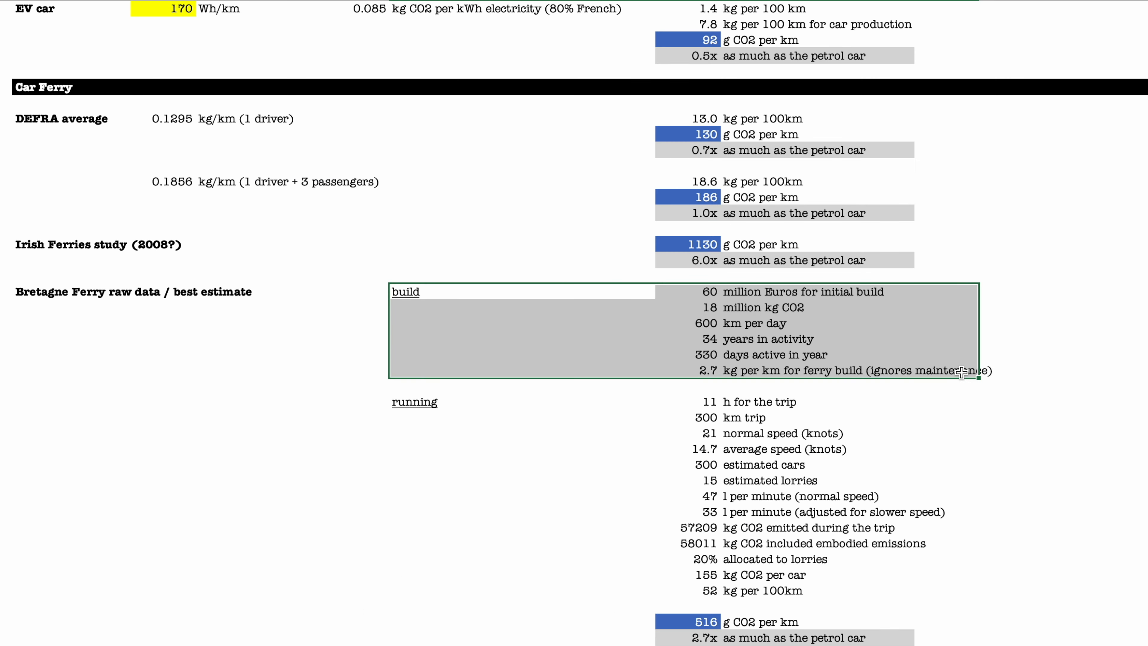
{"action": "mouse_move", "coordinate": [675, 364]}
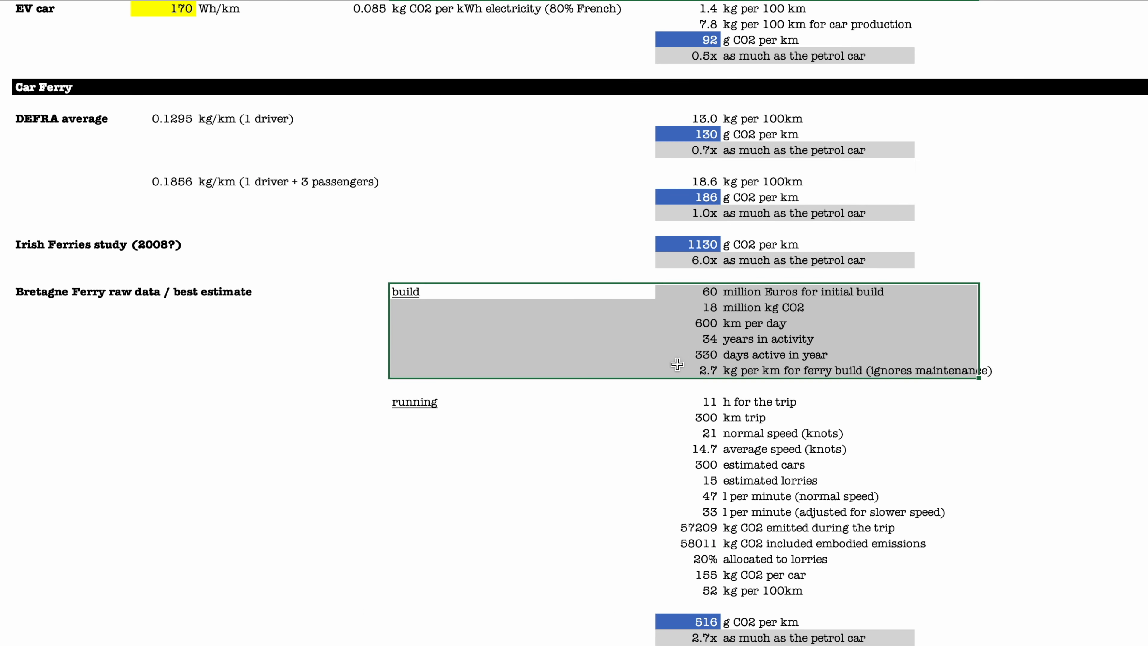
{"action": "left_click", "coordinate": [703, 371]}
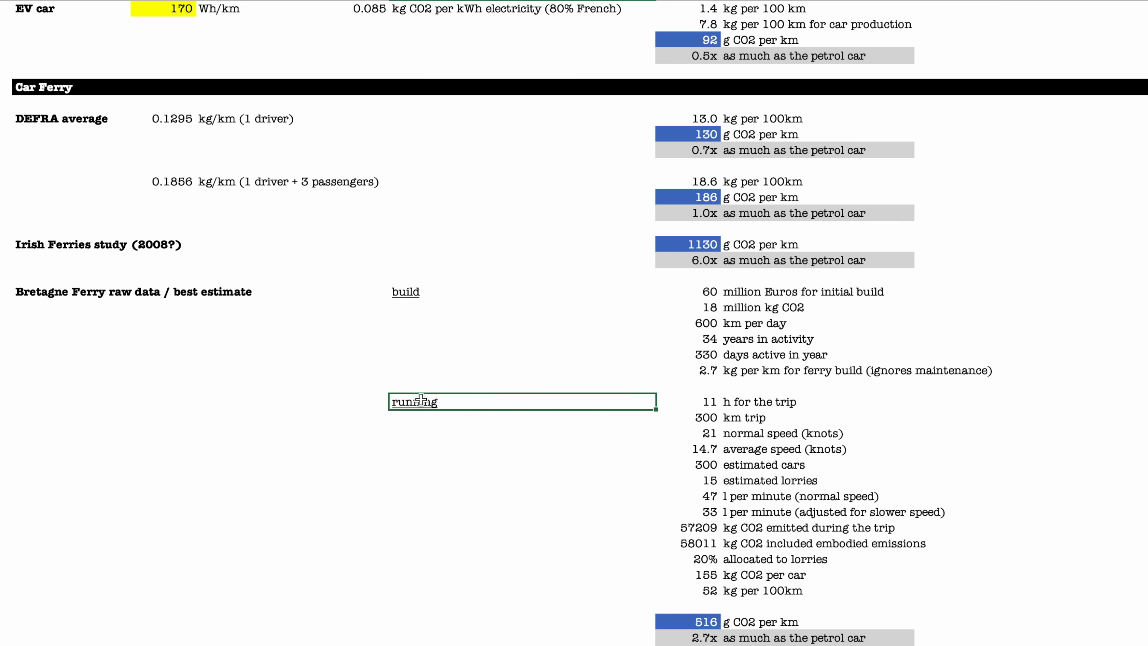
{"action": "mouse_move", "coordinate": [439, 401]}
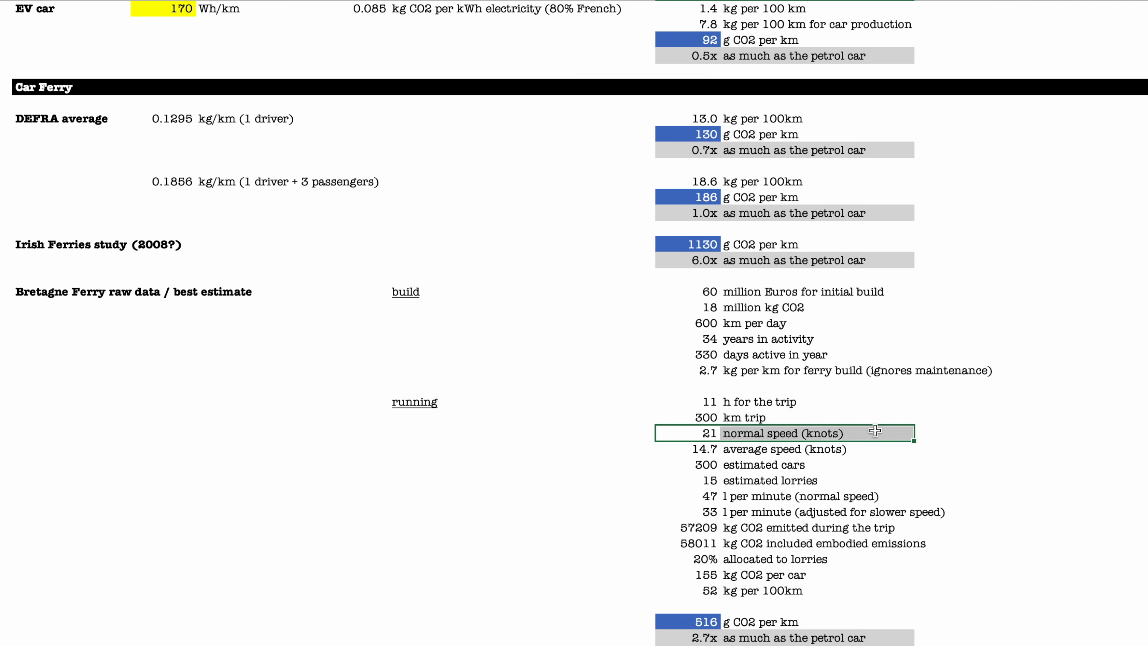
{"action": "left_click", "coordinate": [703, 447]}
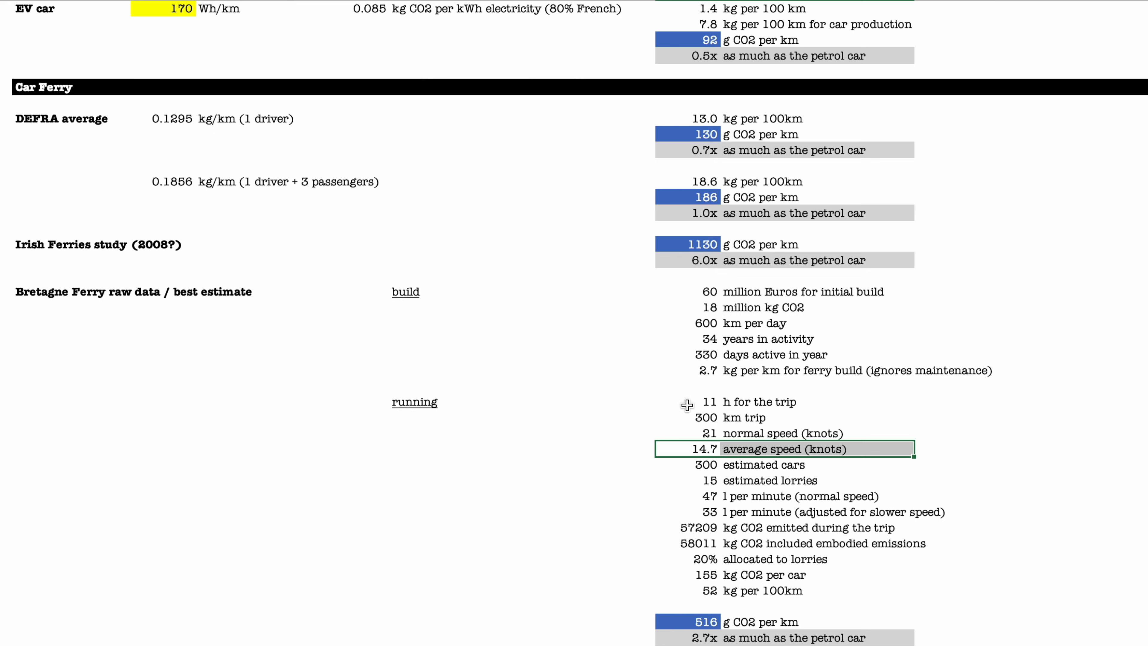
{"action": "mouse_move", "coordinate": [709, 463]}
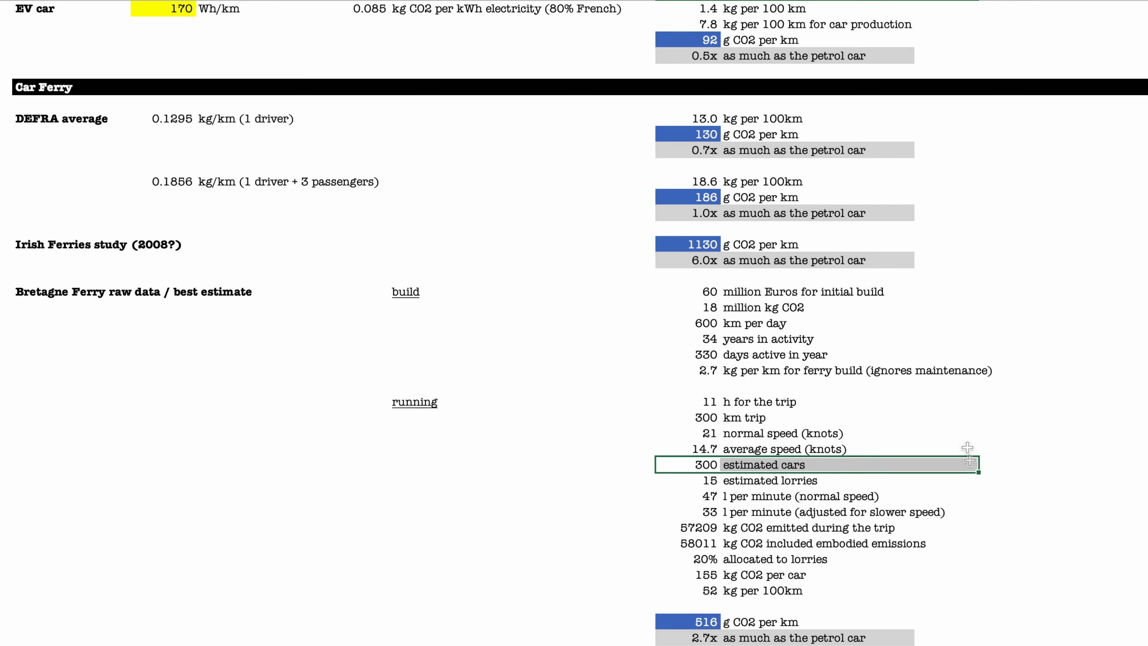
{"action": "mouse_move", "coordinate": [901, 447]}
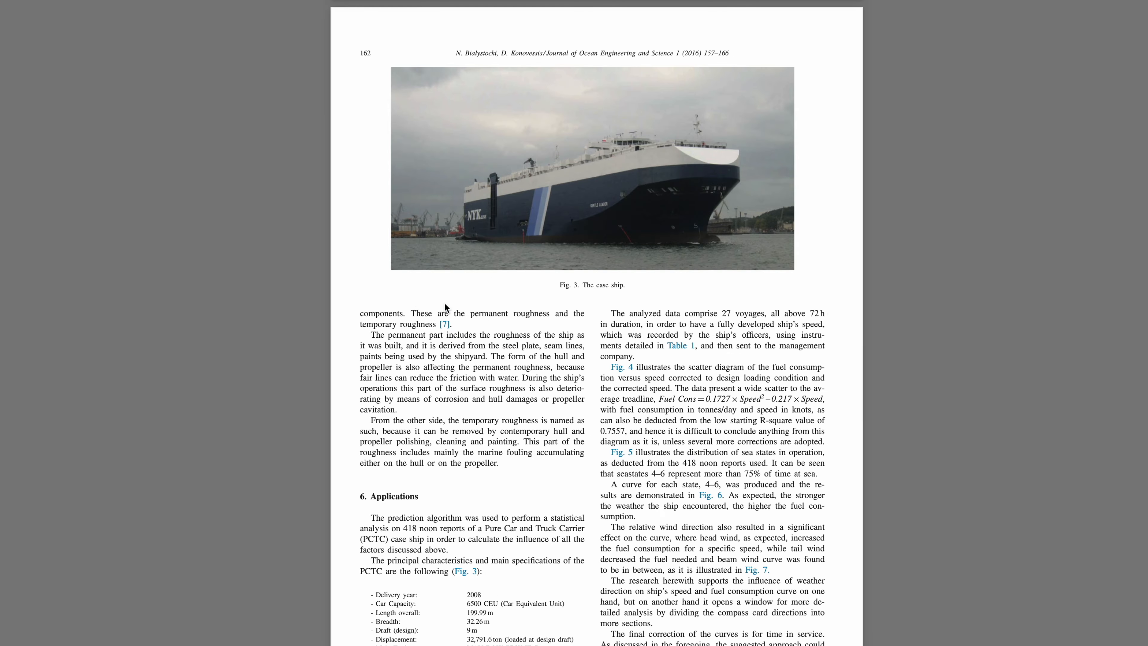
{"action": "mouse_move", "coordinate": [683, 244]}
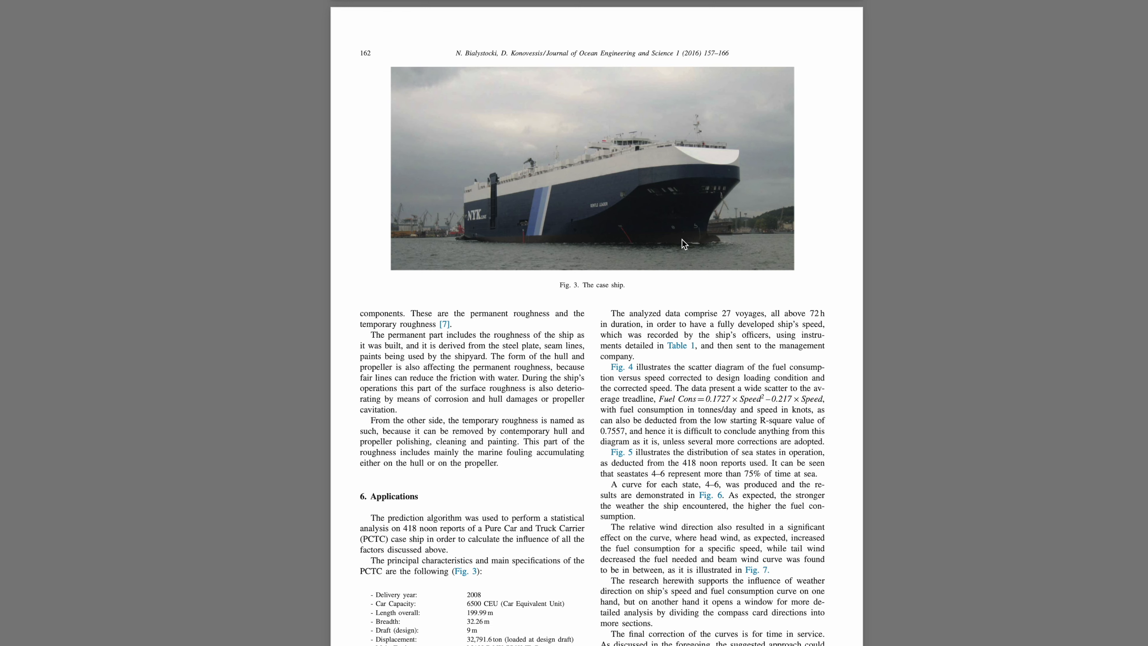
Scroll to page 162 of the ship fuel-consumption paper with the Fig. 3 car carrier
{"action": "scroll", "scroll_direction": "down", "scroll_amount": 3}
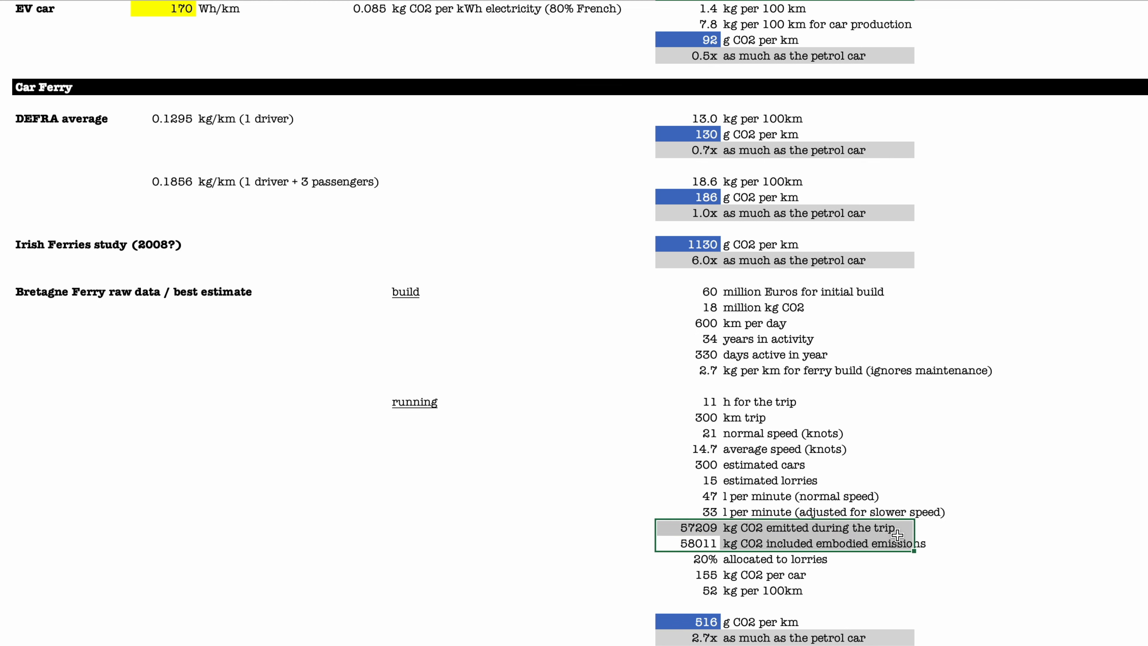
{"action": "left_click", "coordinate": [817, 543]}
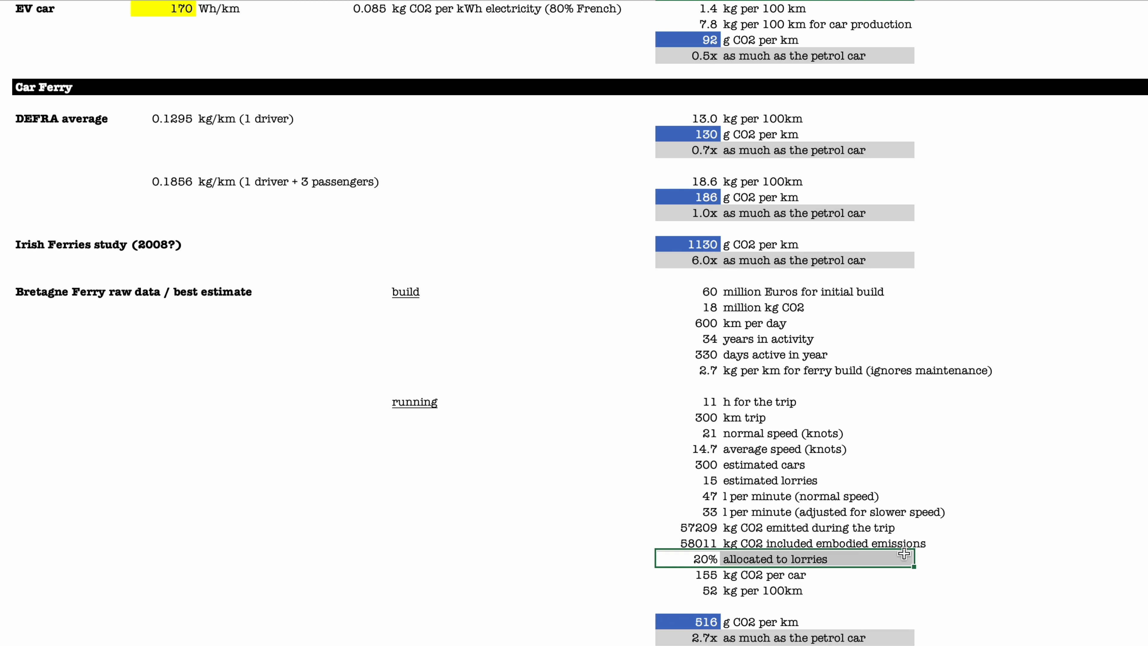
{"action": "mouse_move", "coordinate": [723, 466]}
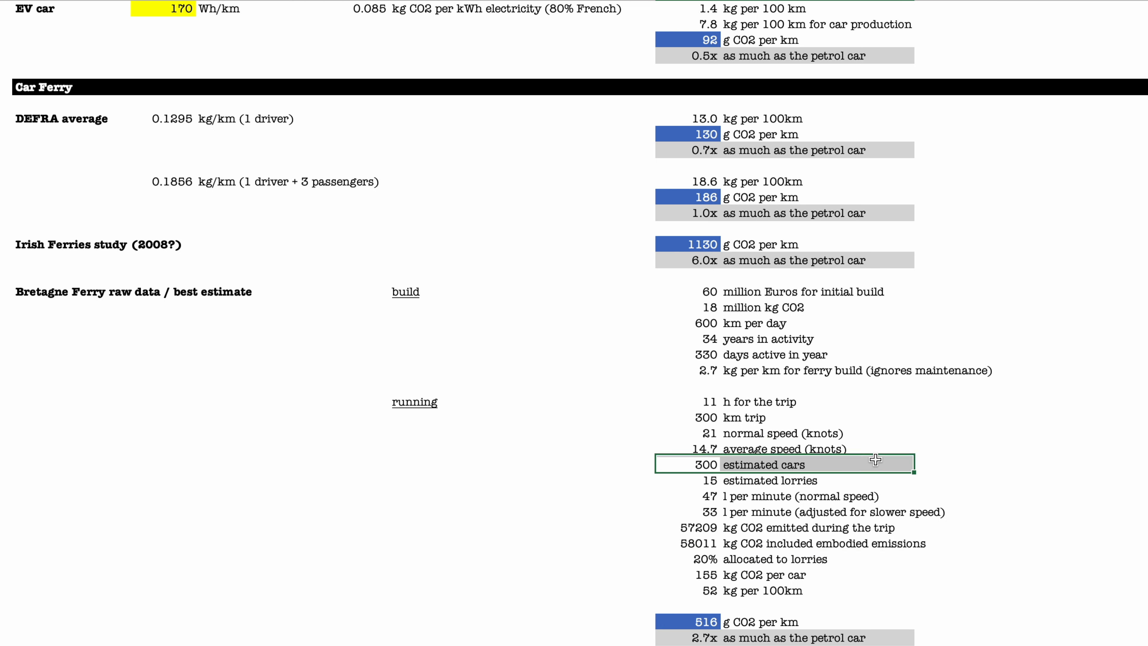
{"action": "mouse_move", "coordinate": [881, 554]}
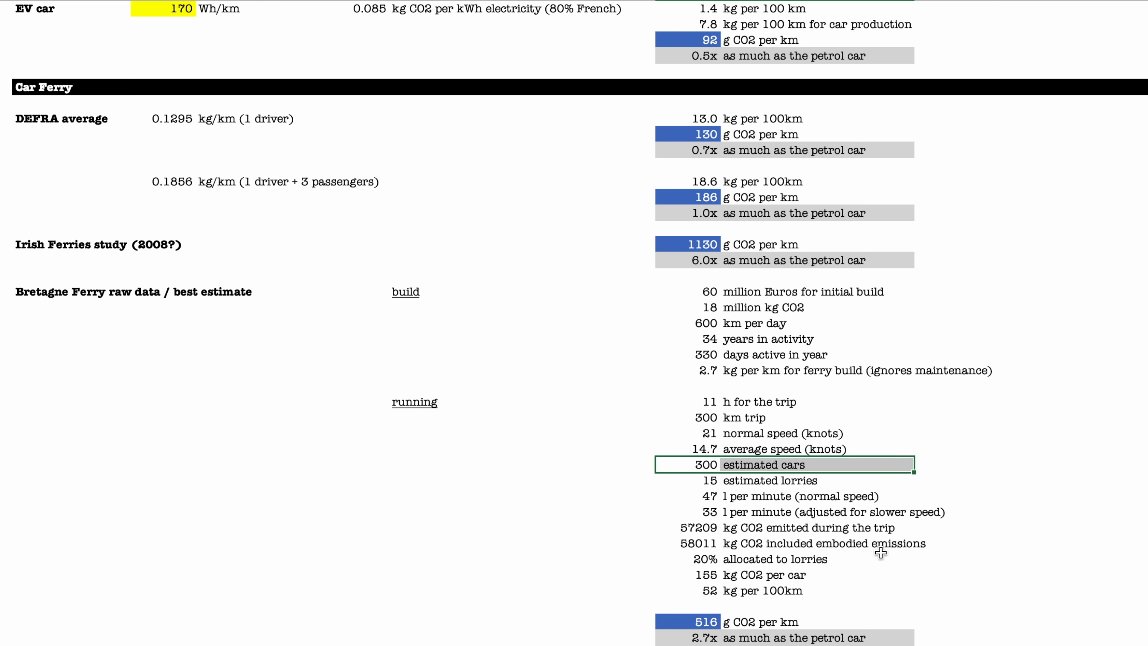
{"action": "left_click", "coordinate": [763, 559]}
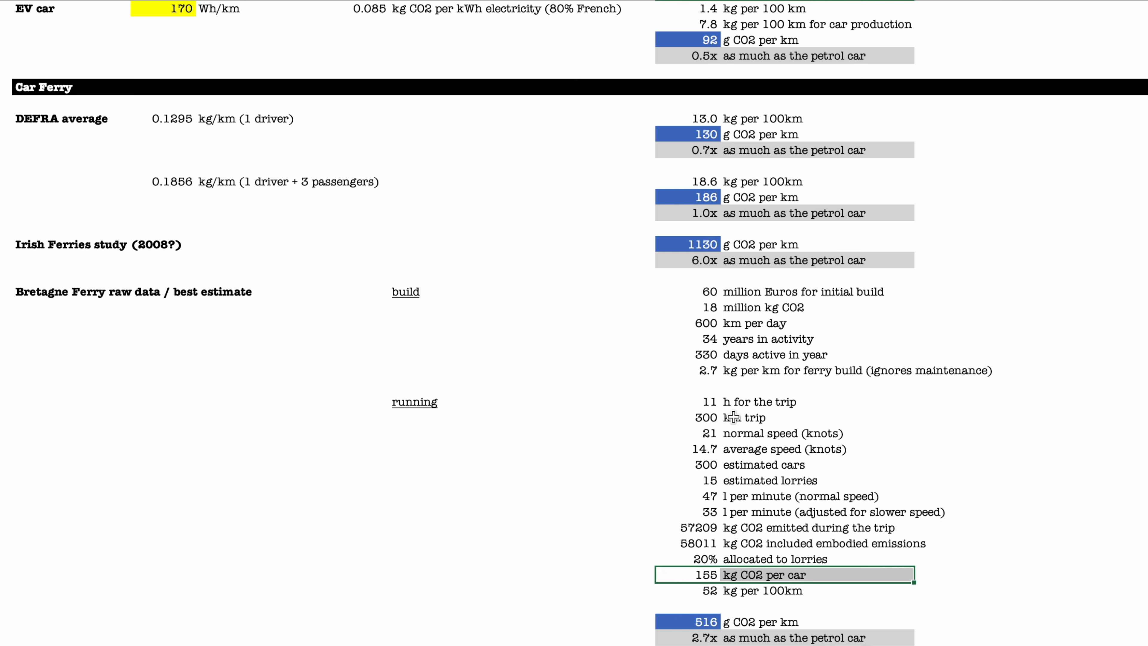
{"action": "left_click", "coordinate": [700, 574]}
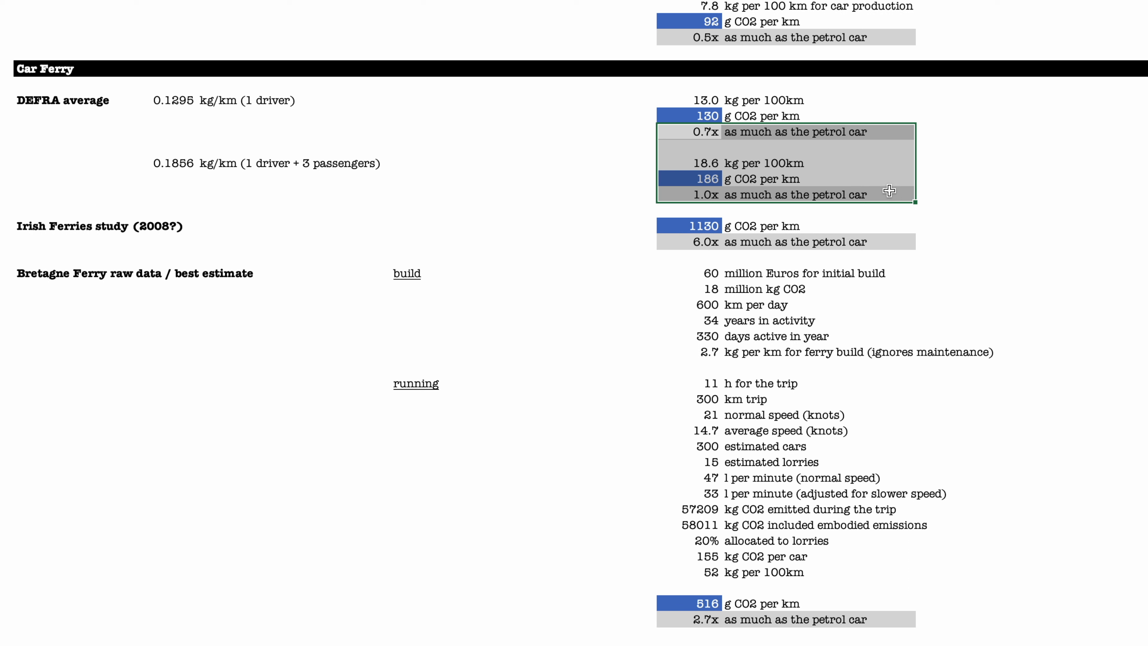
{"action": "mouse_move", "coordinate": [383, 273]}
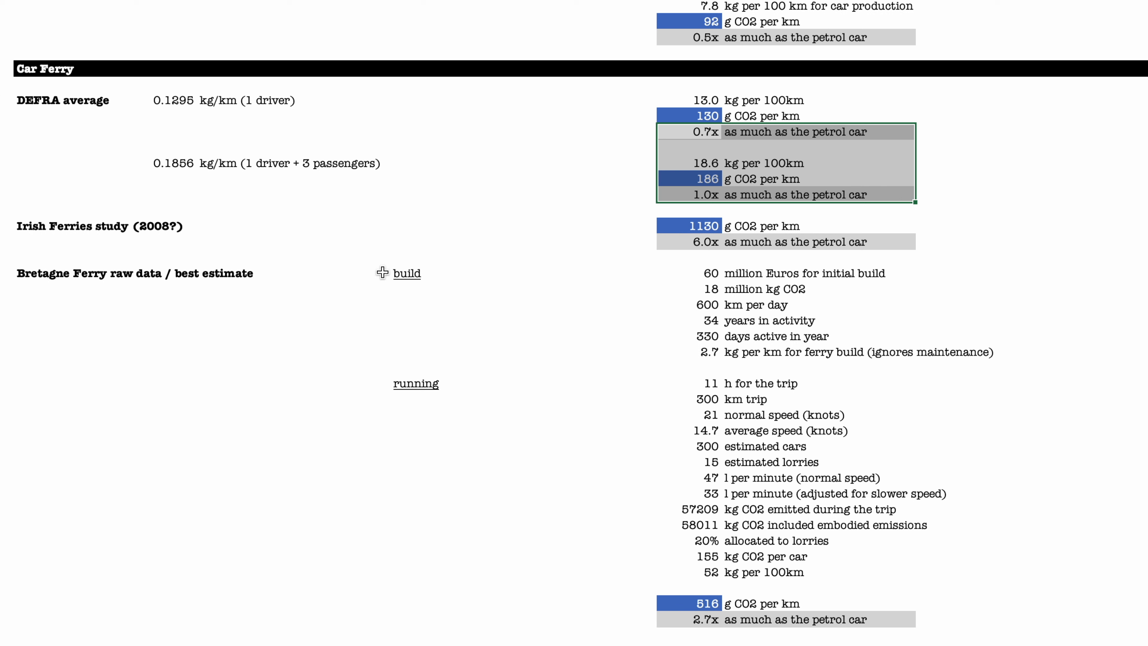
{"action": "scroll", "scroll_direction": "down", "scroll_amount": 3}
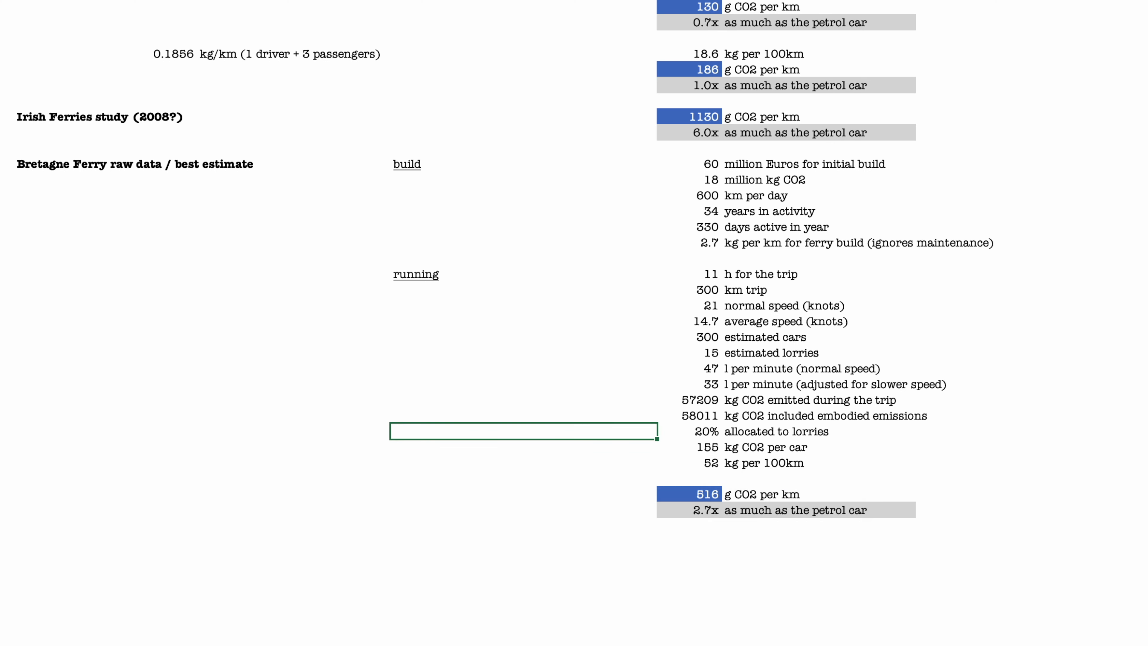
Enter 2 kg as the petrol car + Eurotunnel LeShuttle CO2 allowance in the combinations section
{"action": "scroll", "scroll_direction": "down", "scroll_amount": 3}
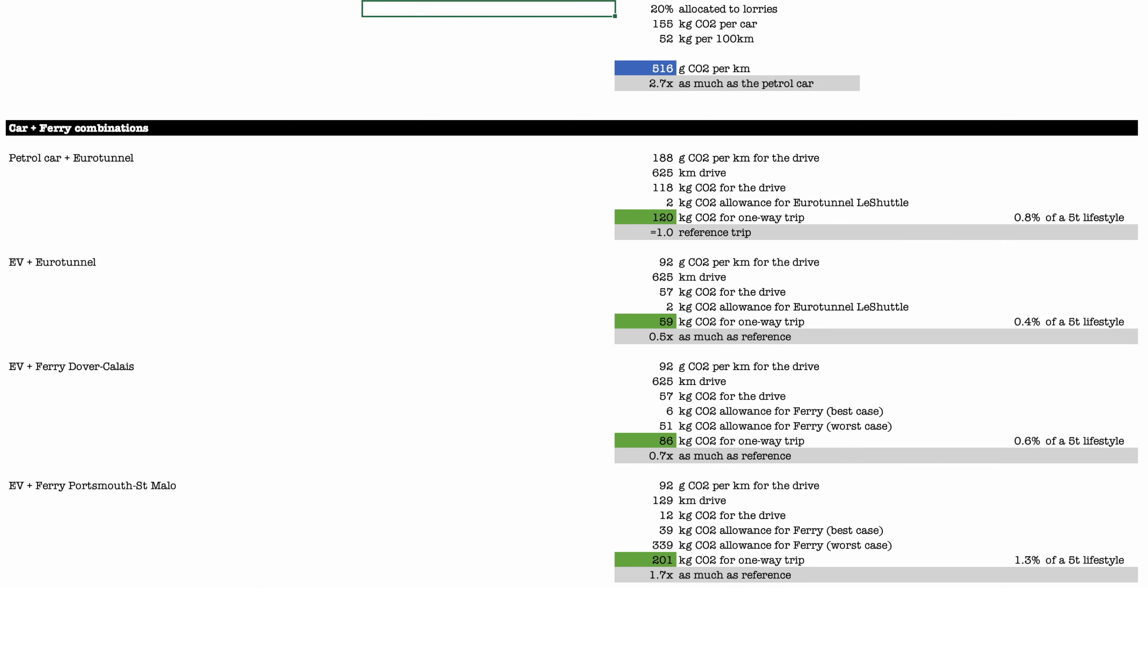
{"action": "scroll", "scroll_direction": "down", "scroll_amount": 3}
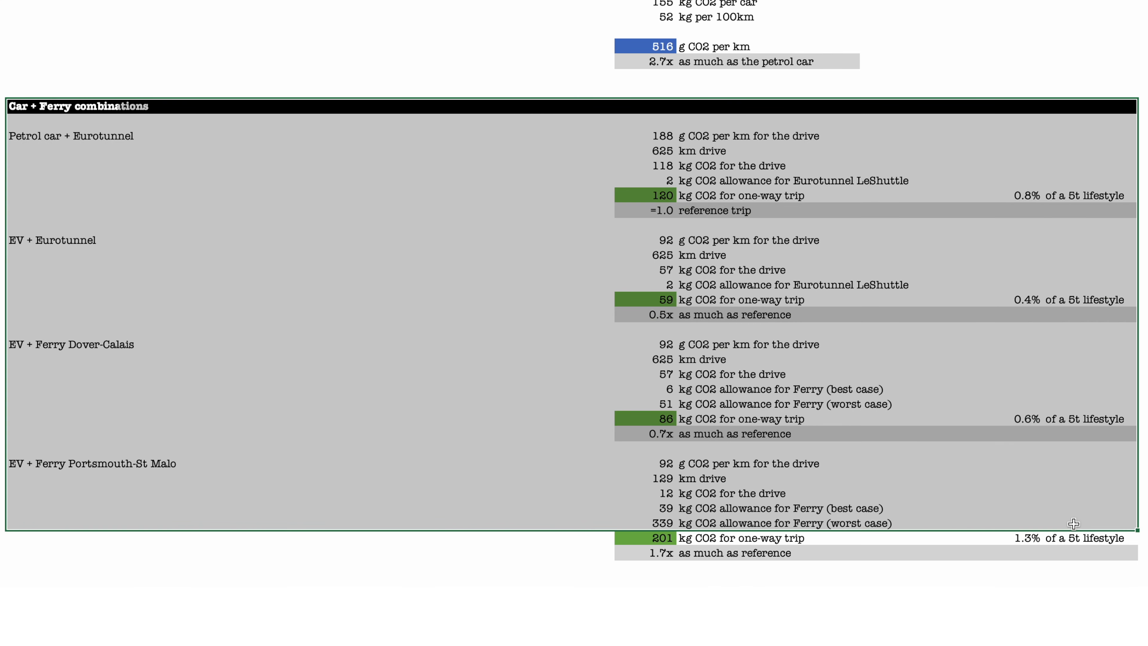
{"action": "scroll", "scroll_direction": "down", "scroll_amount": 3}
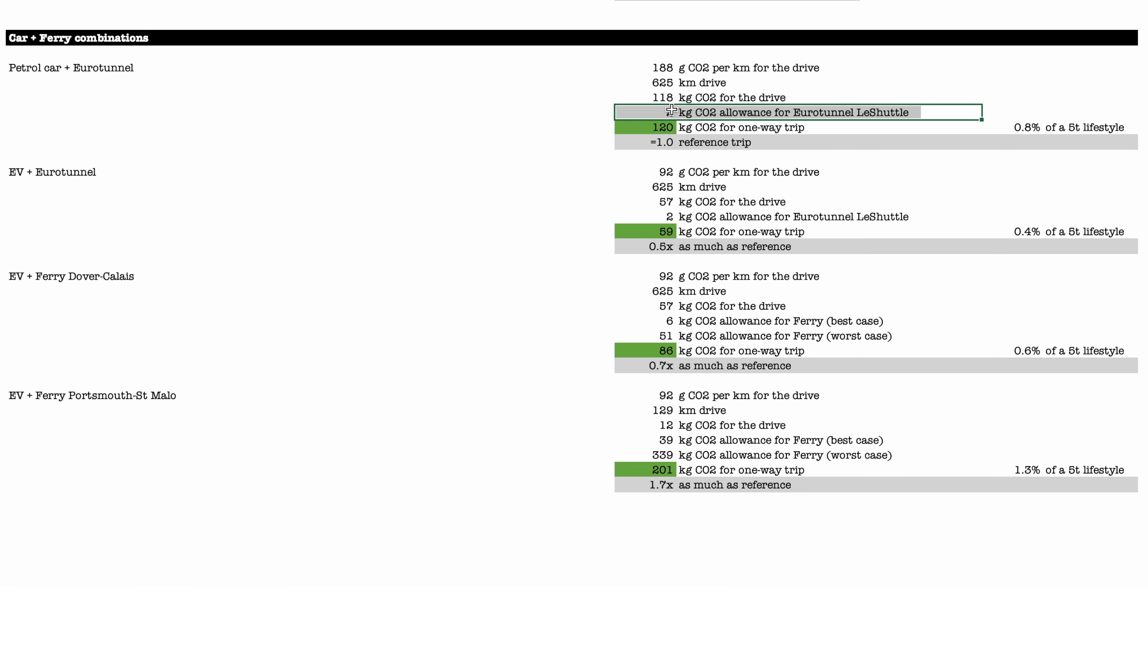
{"action": "type", "text": "2"}
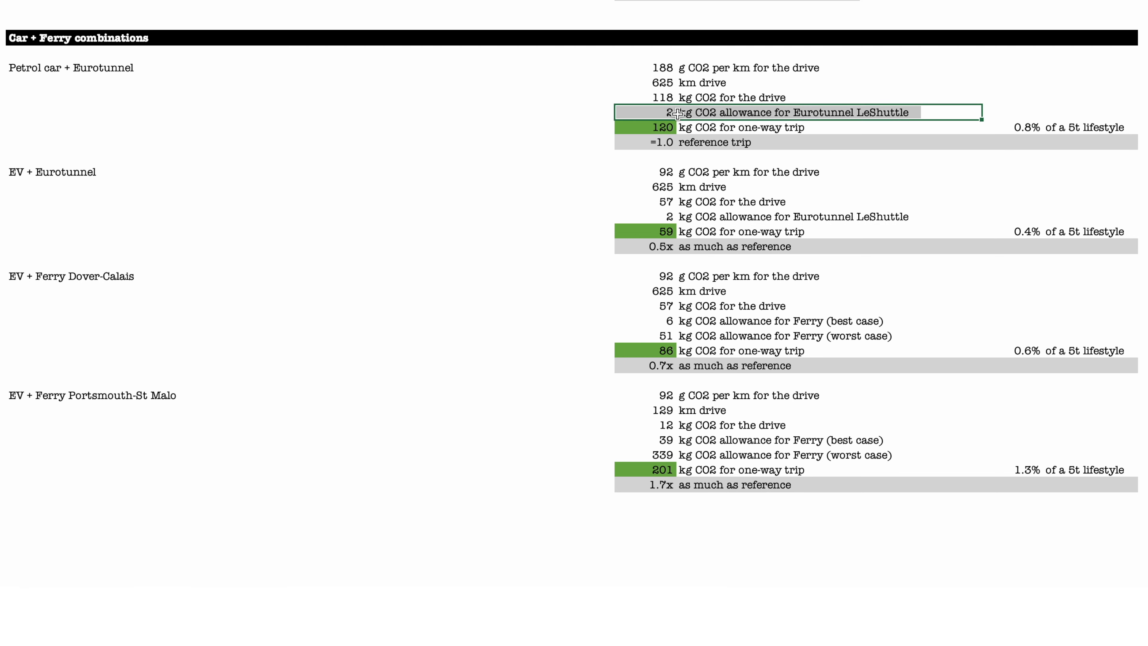
{"action": "mouse_move", "coordinate": [723, 111]}
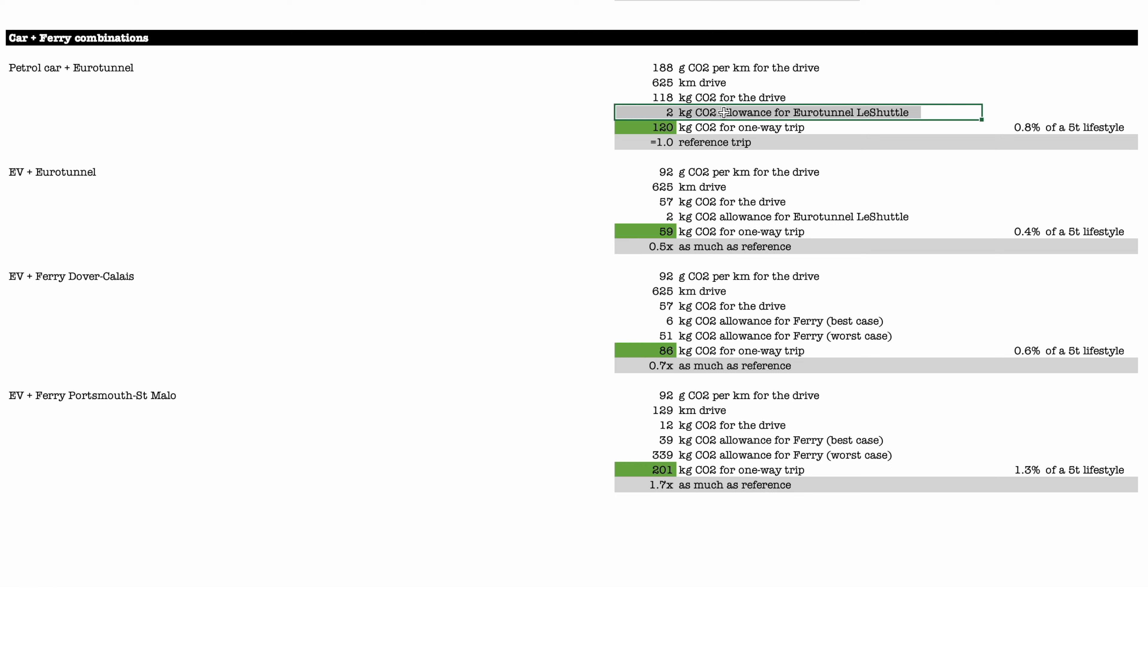
{"action": "left_click", "coordinate": [646, 127]}
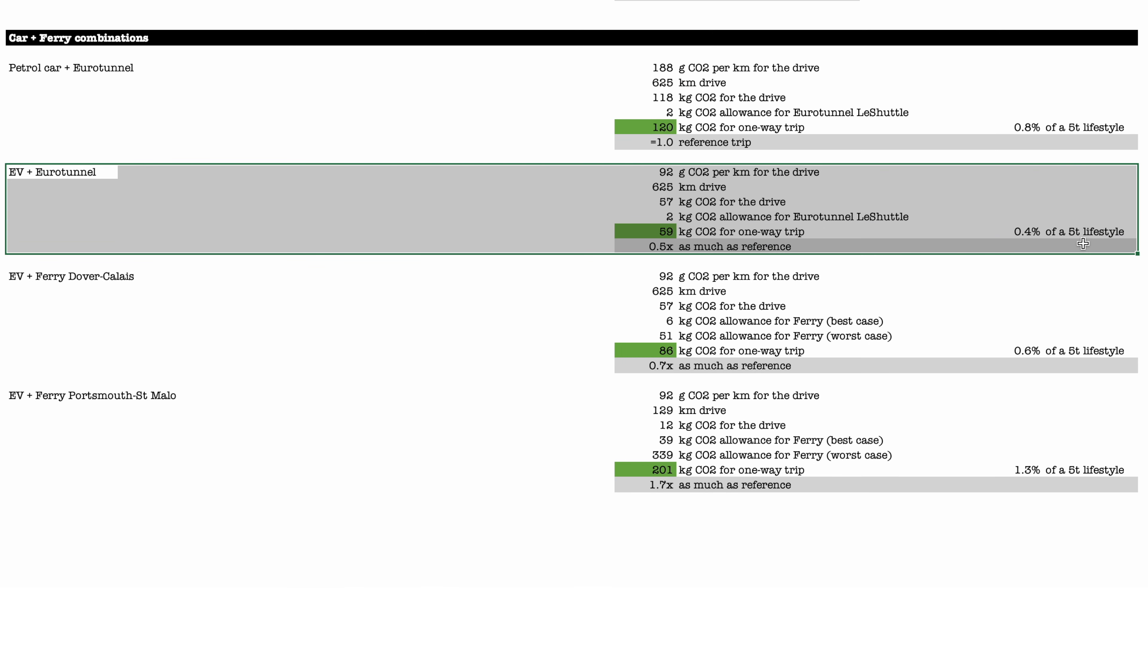
{"action": "mouse_move", "coordinate": [746, 216]}
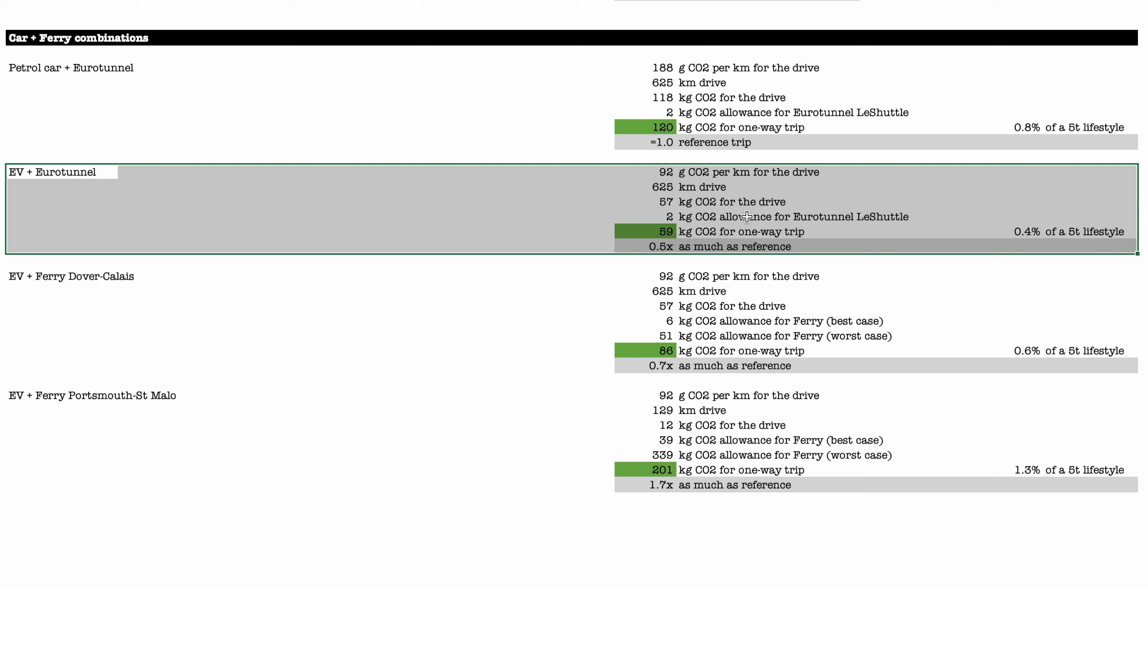
{"action": "mouse_move", "coordinate": [781, 217]}
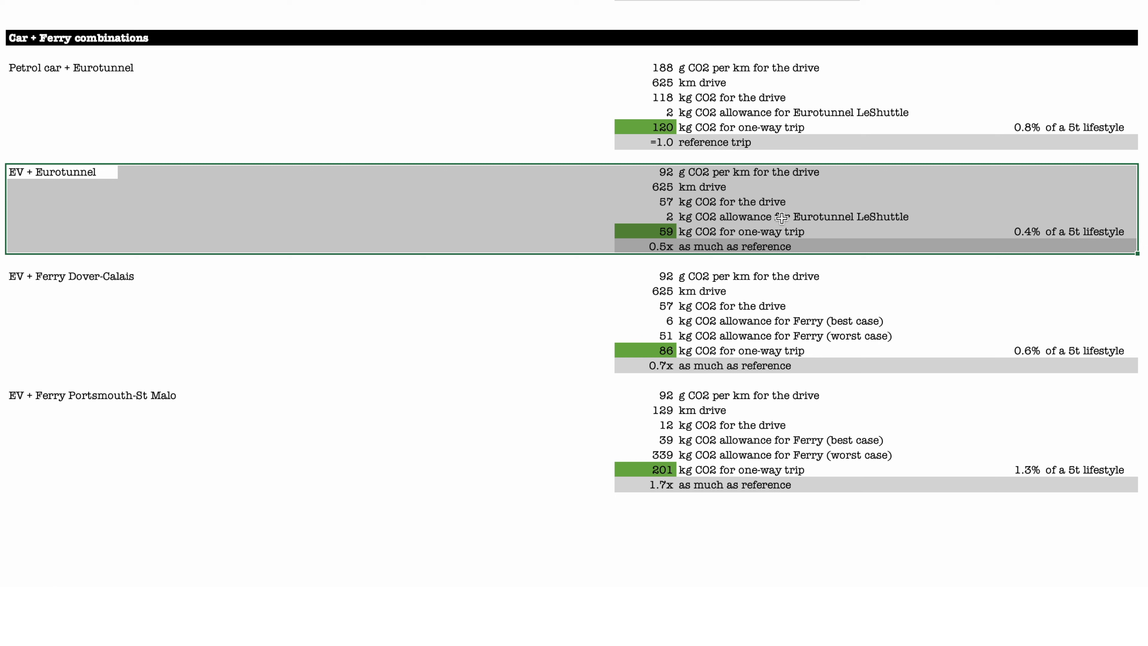
{"action": "mouse_move", "coordinate": [831, 217]}
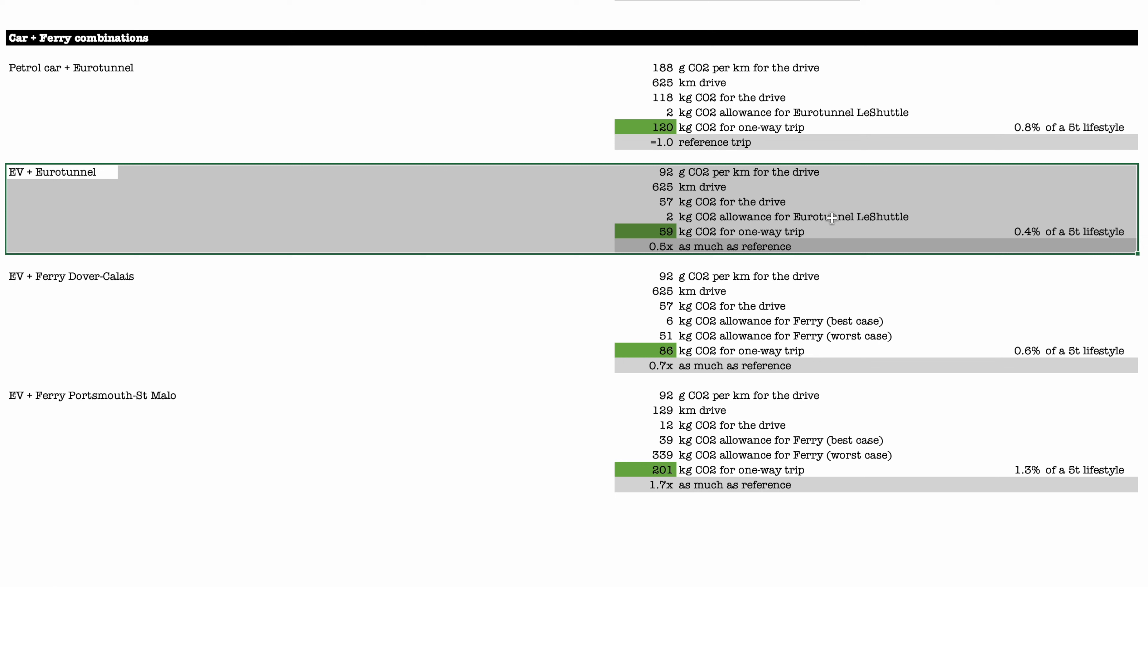
{"action": "mouse_move", "coordinate": [650, 232]}
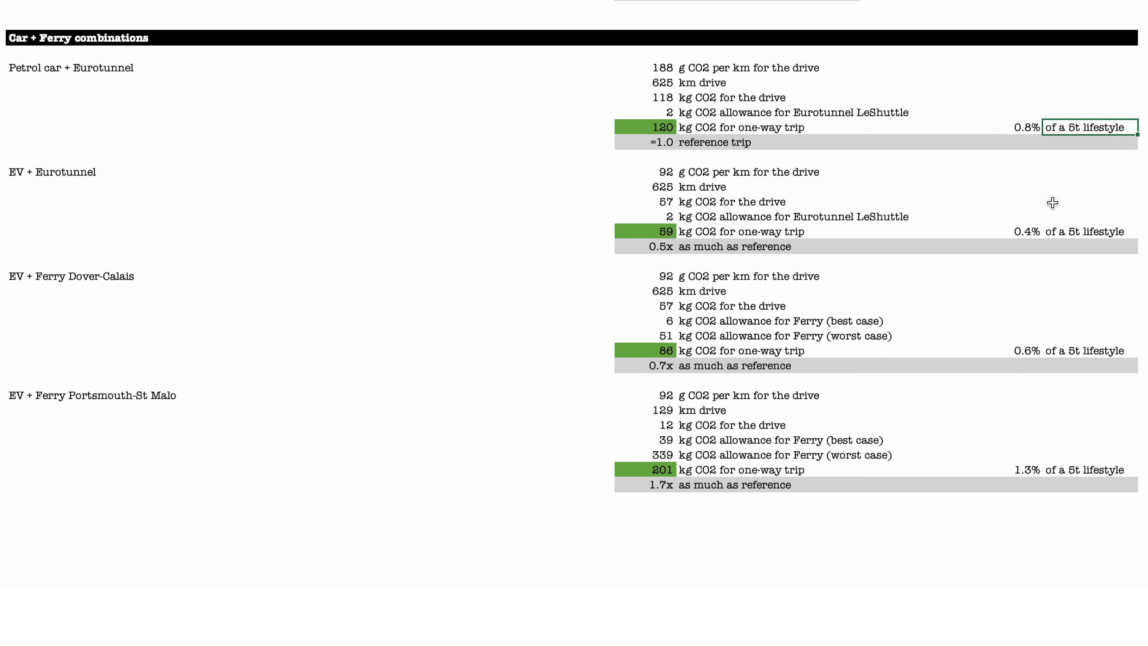
{"action": "mouse_move", "coordinate": [978, 149]}
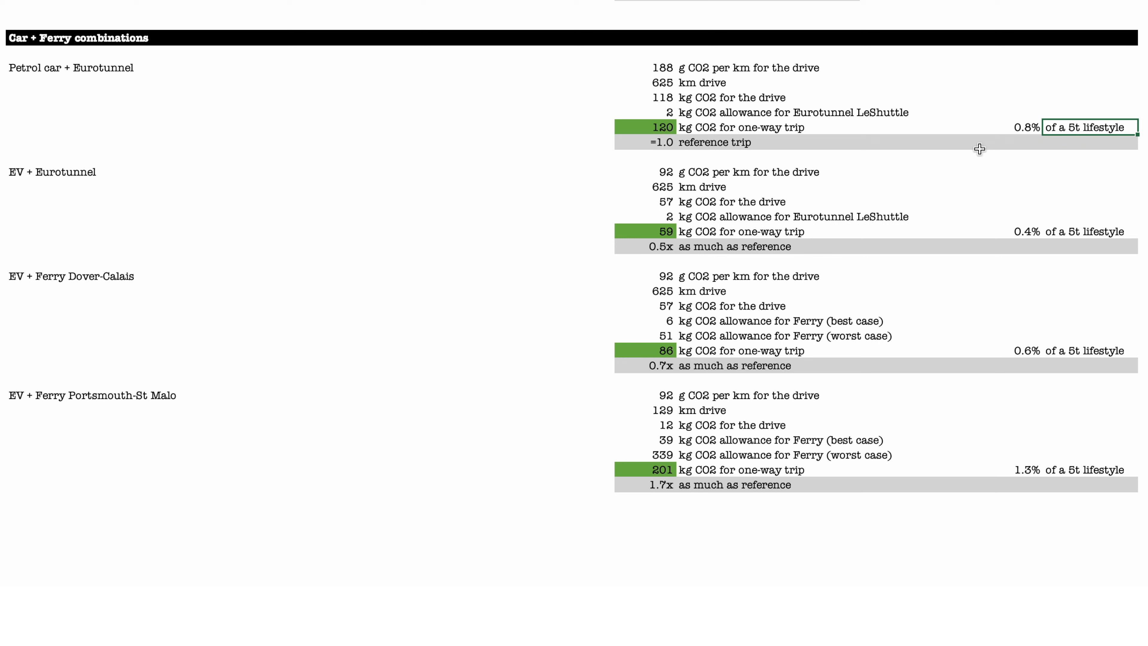
{"action": "mouse_move", "coordinate": [1029, 122]}
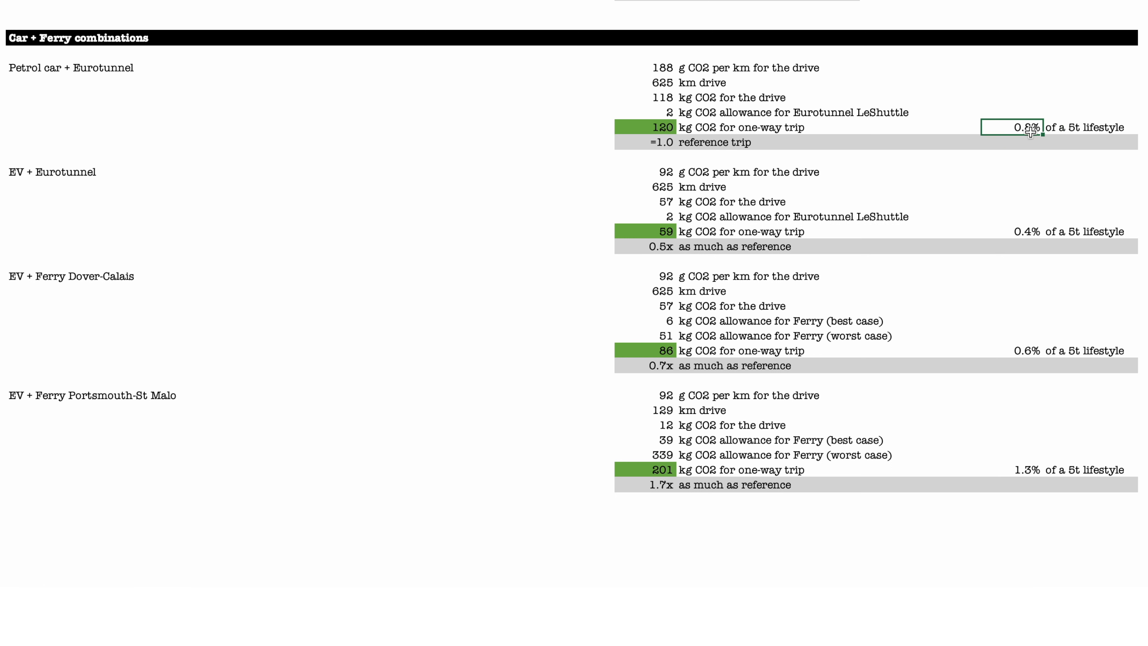
{"action": "mouse_move", "coordinate": [1030, 128]}
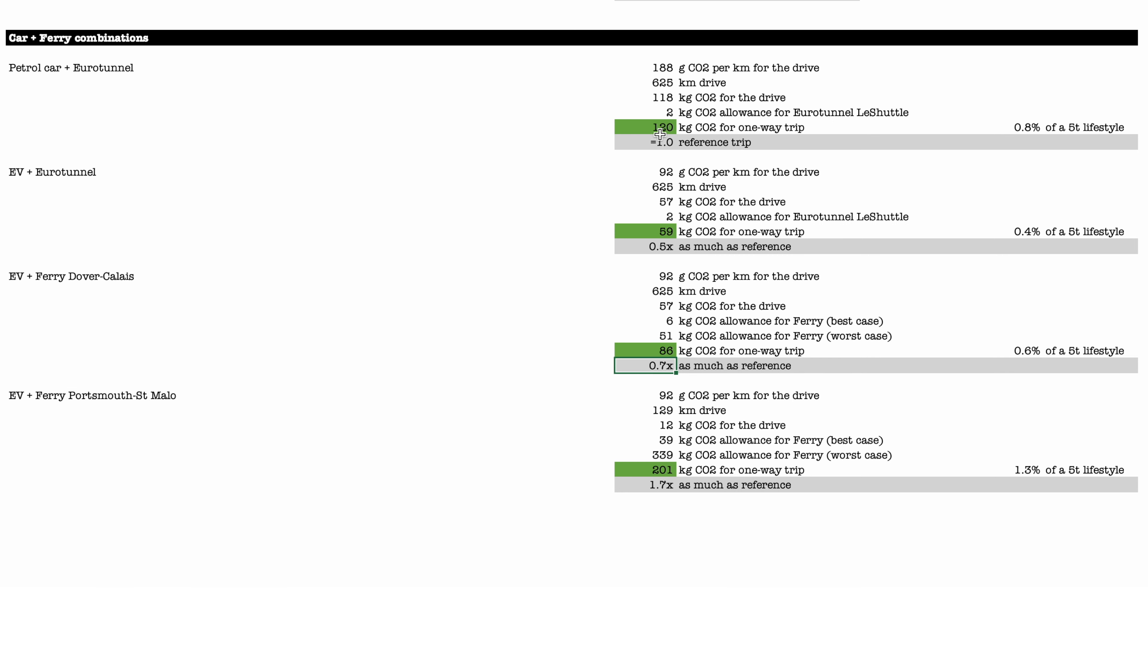
{"action": "mouse_move", "coordinate": [660, 134]}
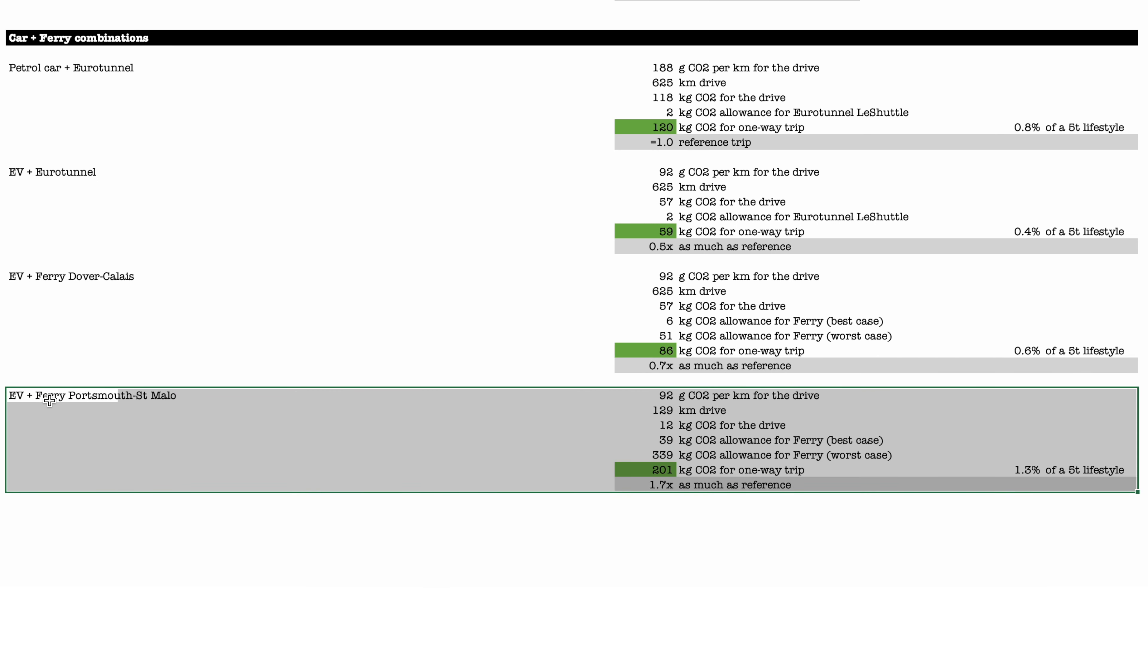
{"action": "mouse_move", "coordinate": [674, 412]}
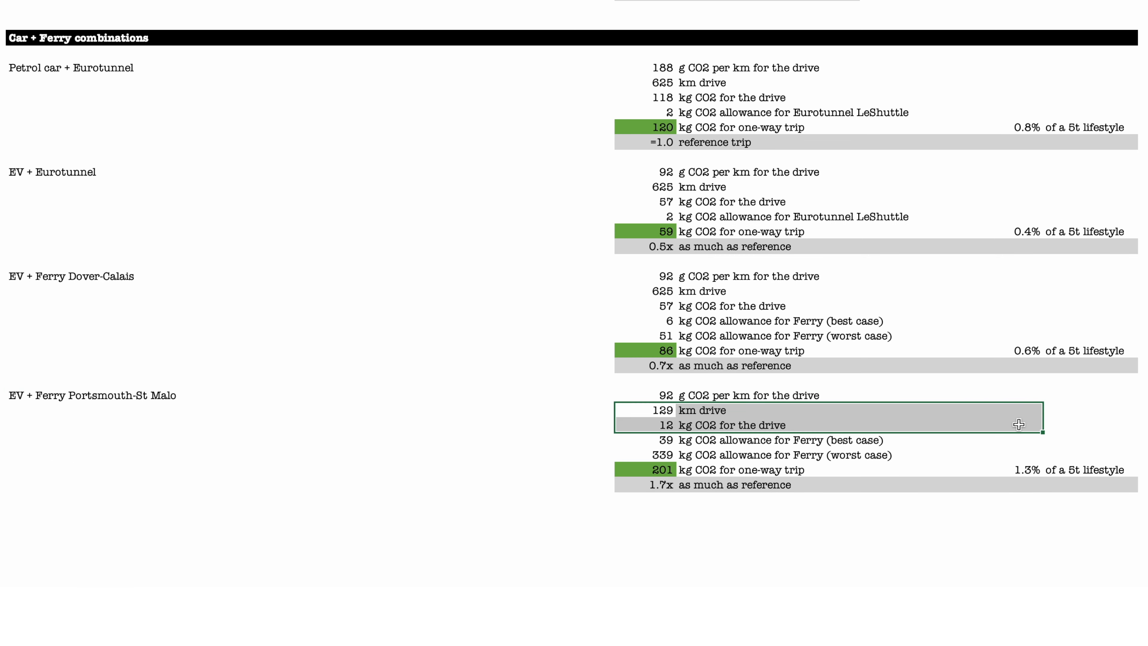
{"action": "mouse_move", "coordinate": [665, 442]}
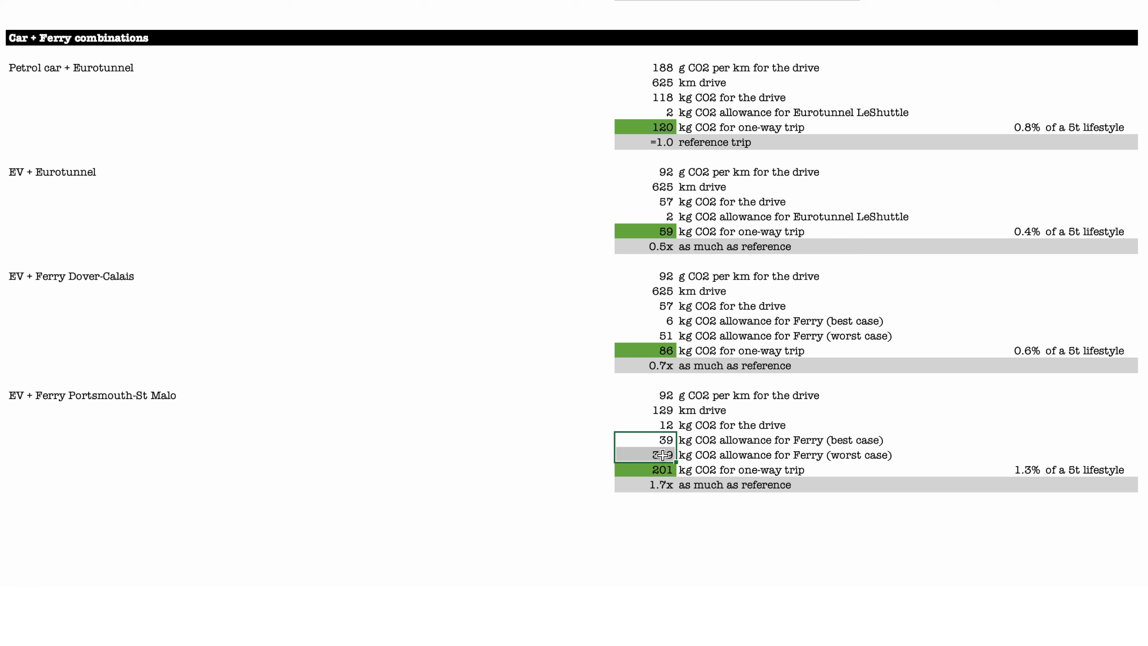
{"action": "type", "text": "339"}
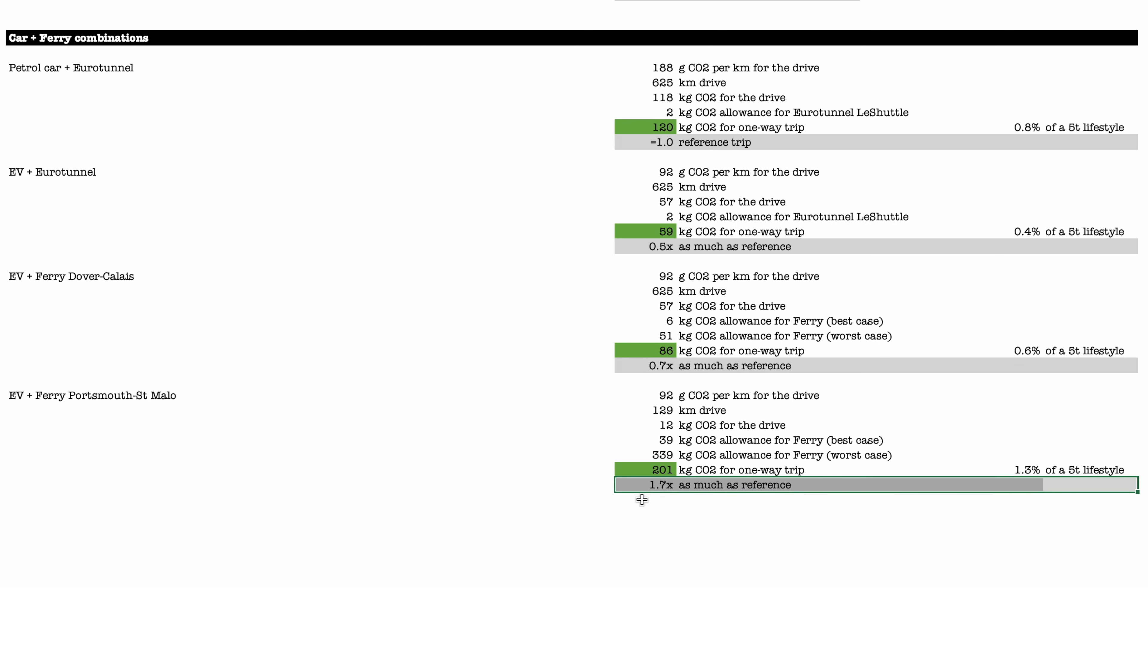
{"action": "mouse_move", "coordinate": [661, 489]}
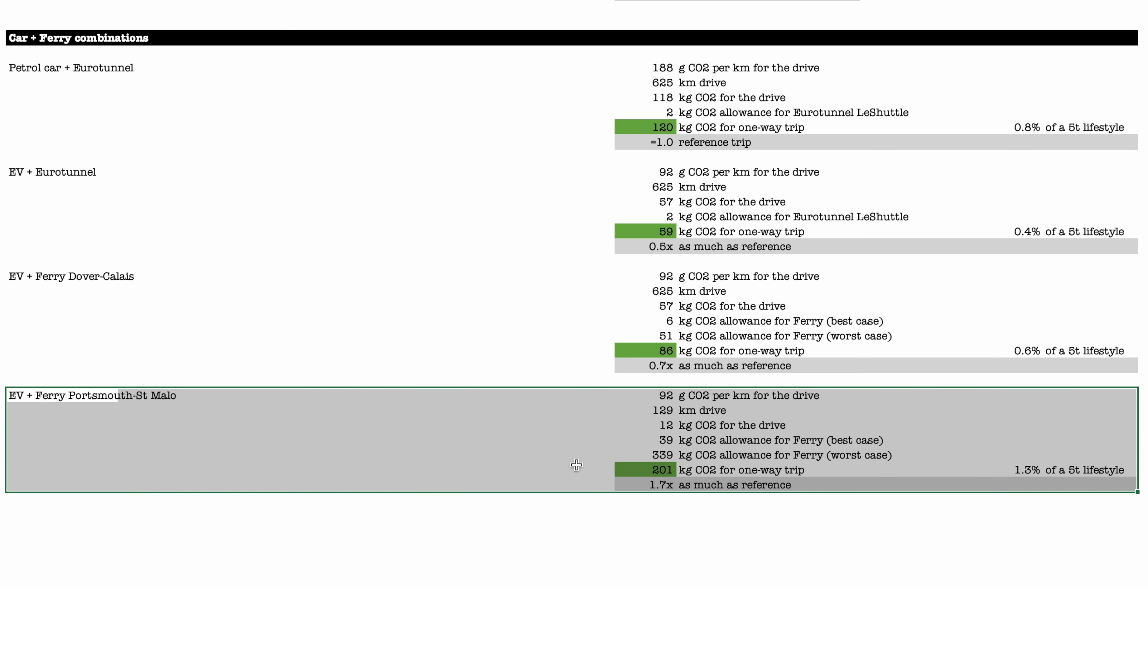
{"action": "mouse_move", "coordinate": [707, 413]}
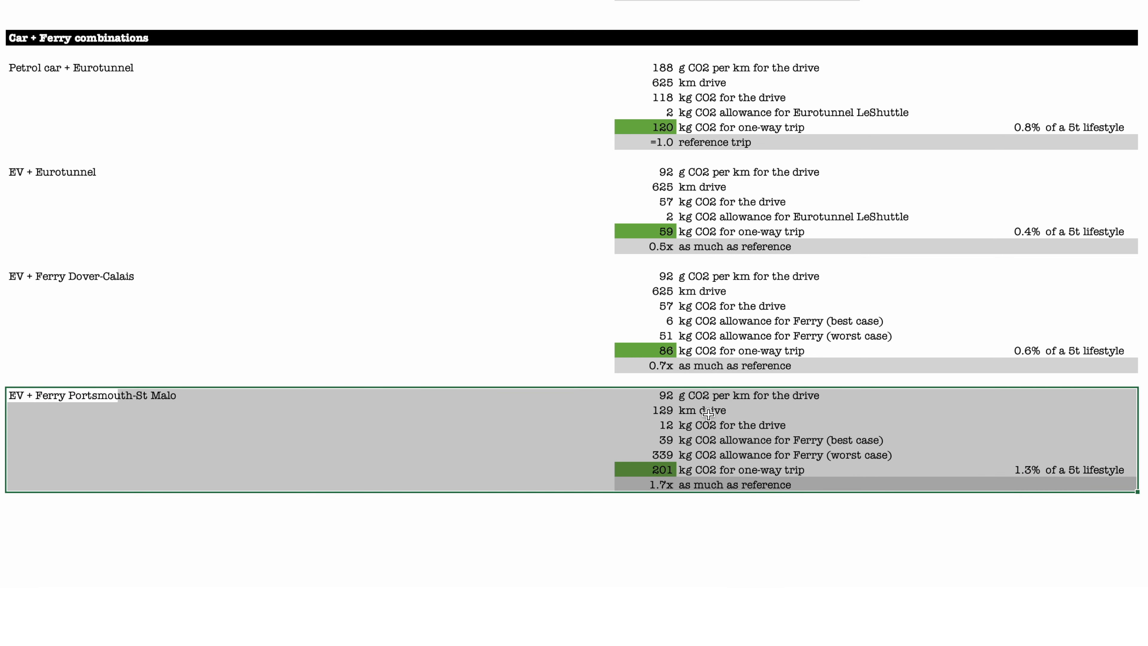
{"action": "mouse_move", "coordinate": [714, 408]}
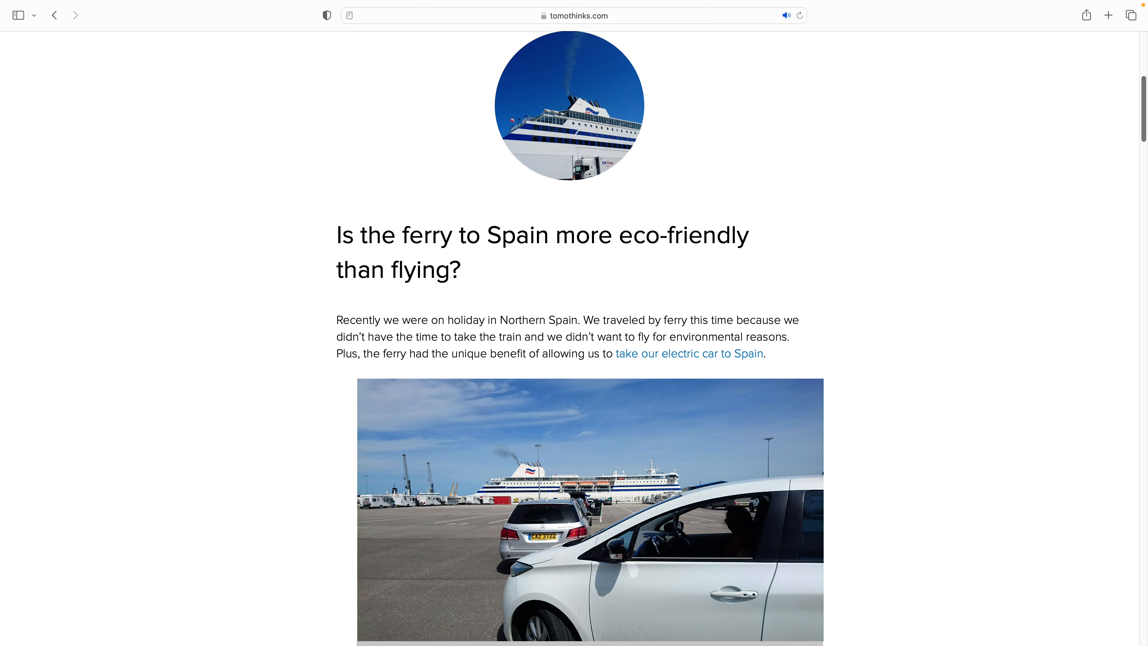
Scroll through the tomothinks.com ferry-to-Spain versus flying article
{"action": "scroll", "scroll_direction": "down", "scroll_amount": 3}
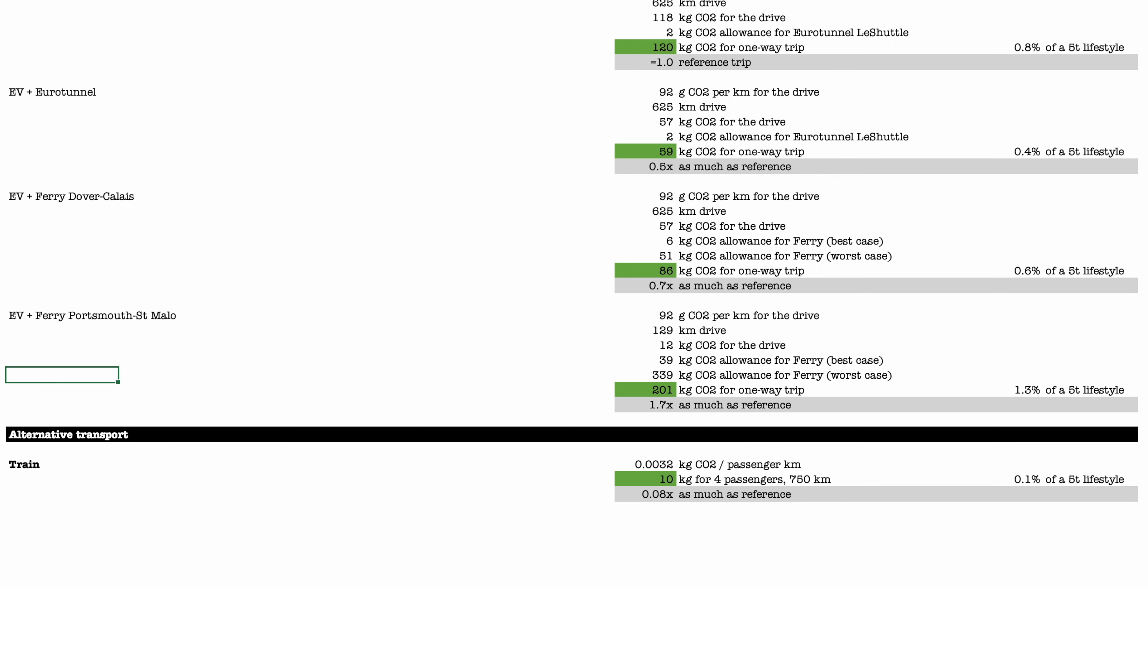
Copy the two-individual flight rows into a four-individual result: 612 kg one-way, 5.1x reference
{"action": "left_click_drag", "start_coordinate": [7, 374], "coordinate": [217, 468]}
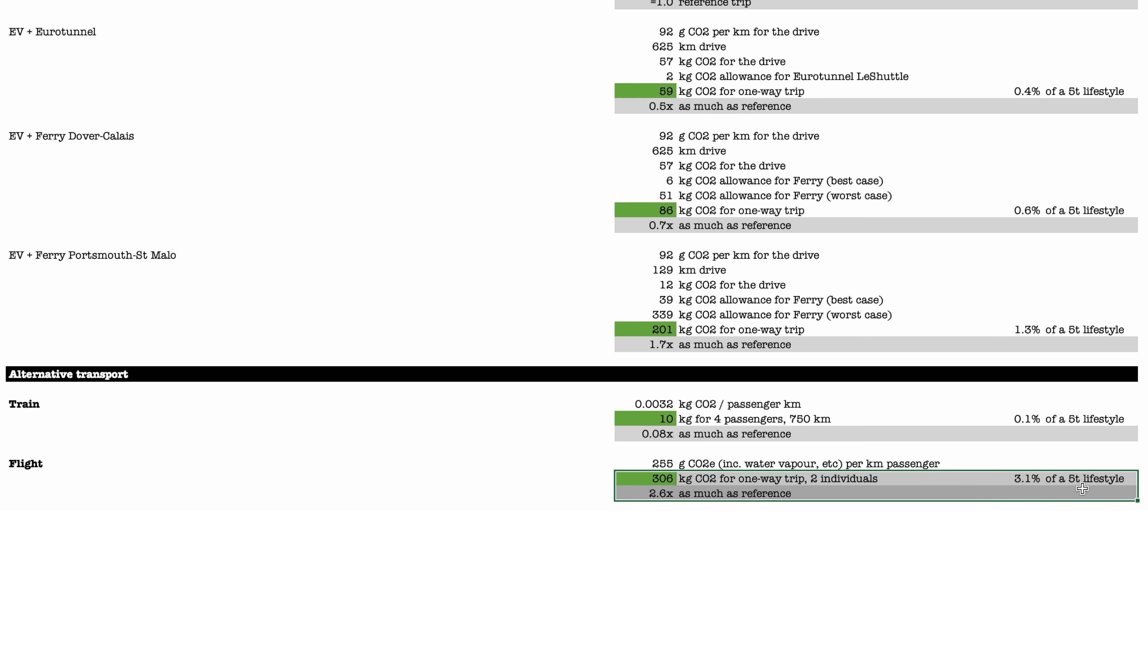
{"action": "mouse_move", "coordinate": [1082, 488]}
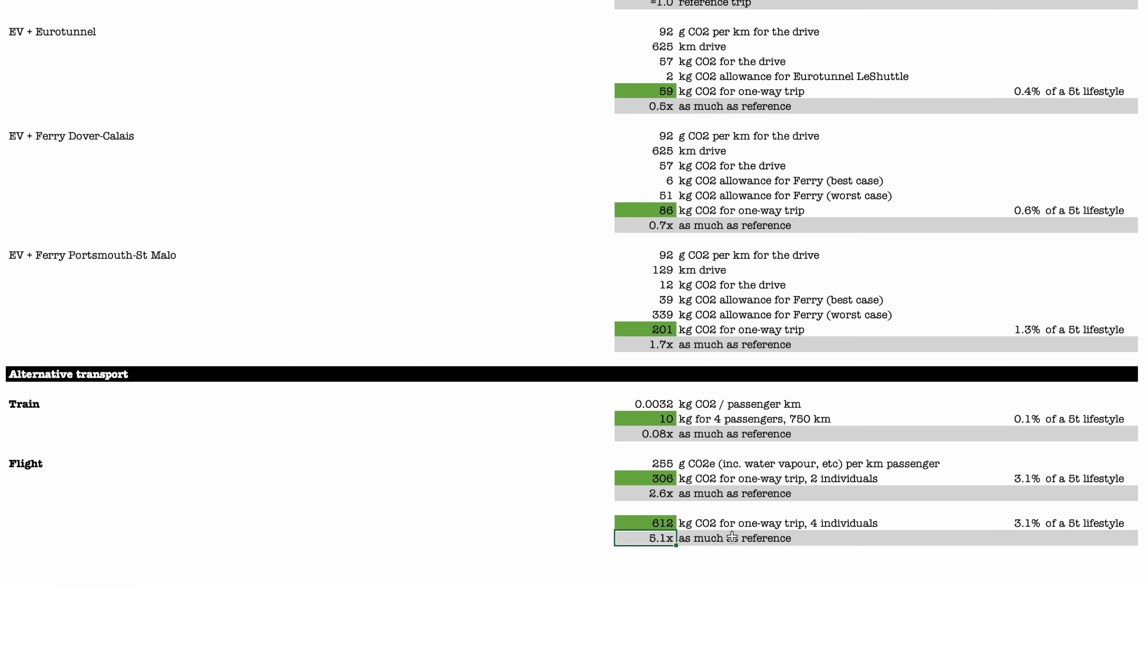
{"action": "left_click", "coordinate": [1089, 522]}
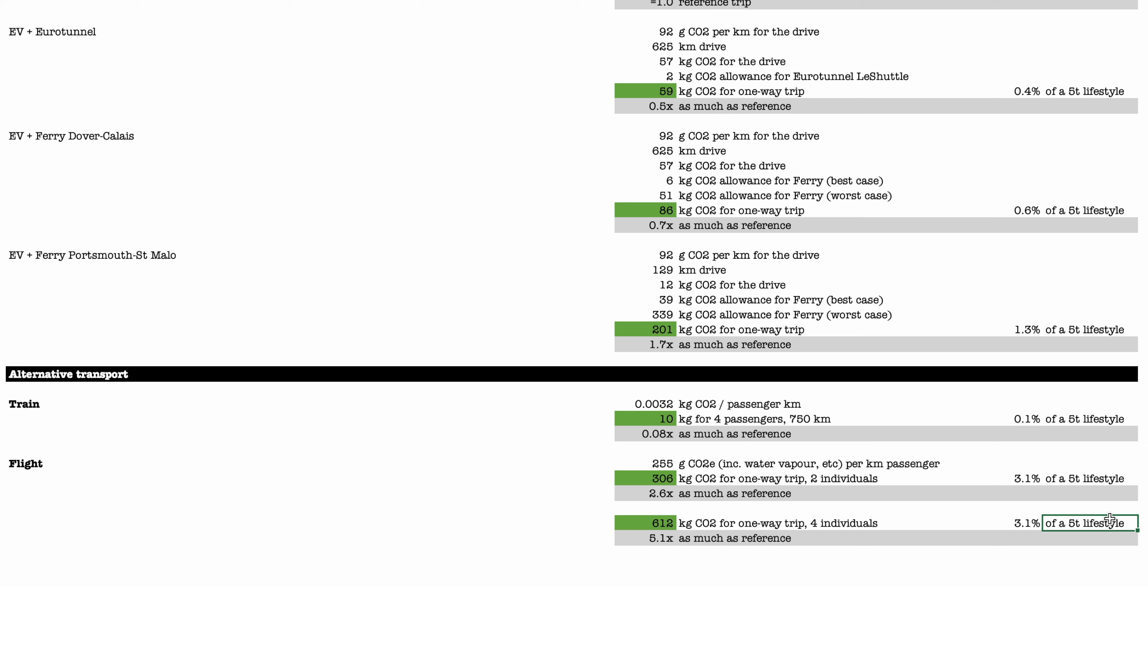